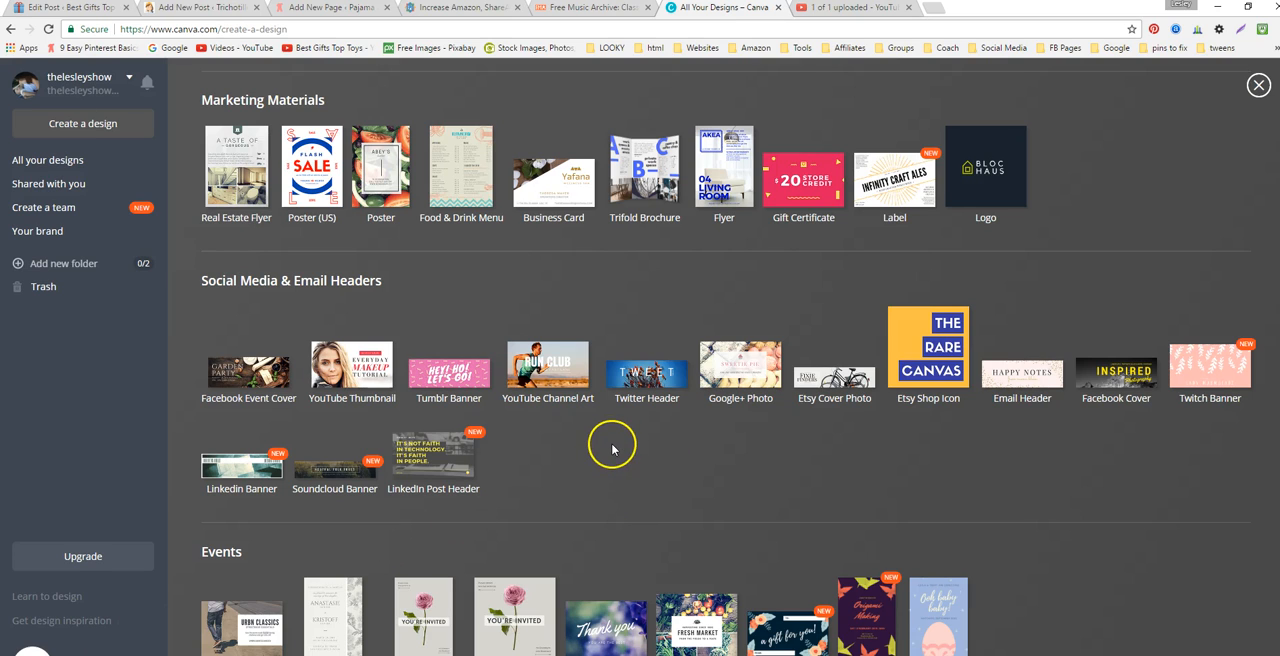
pyautogui.moveTo(596, 420)
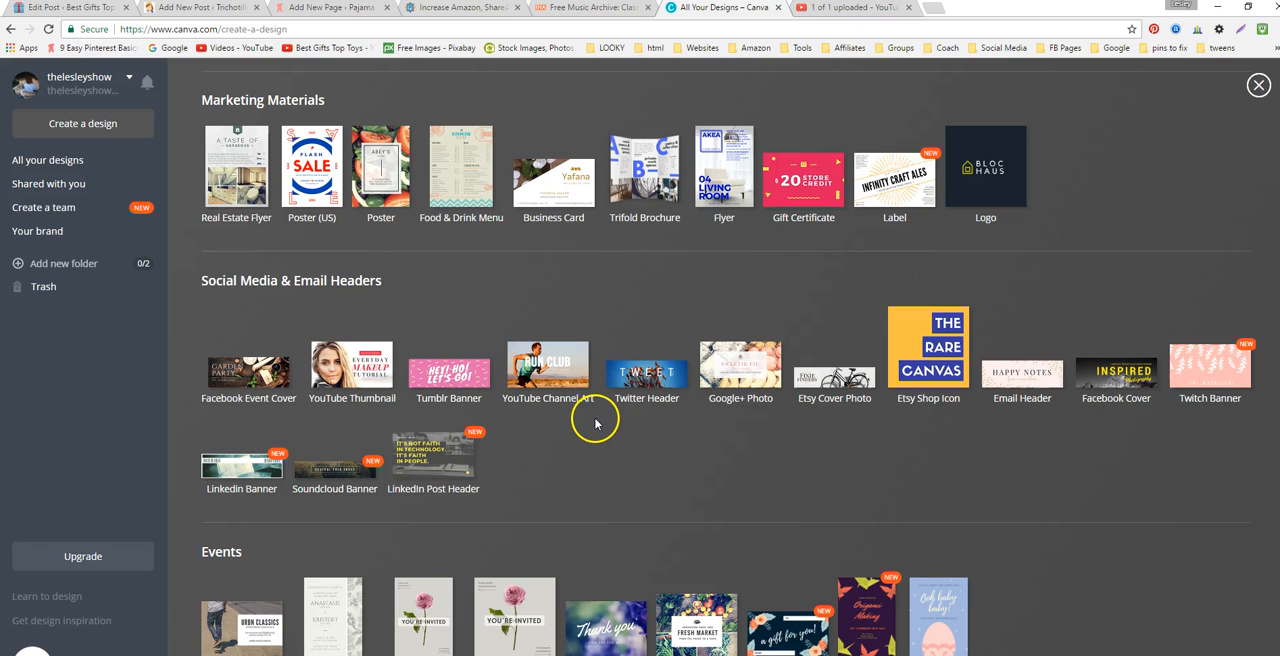
pyautogui.moveTo(604, 428)
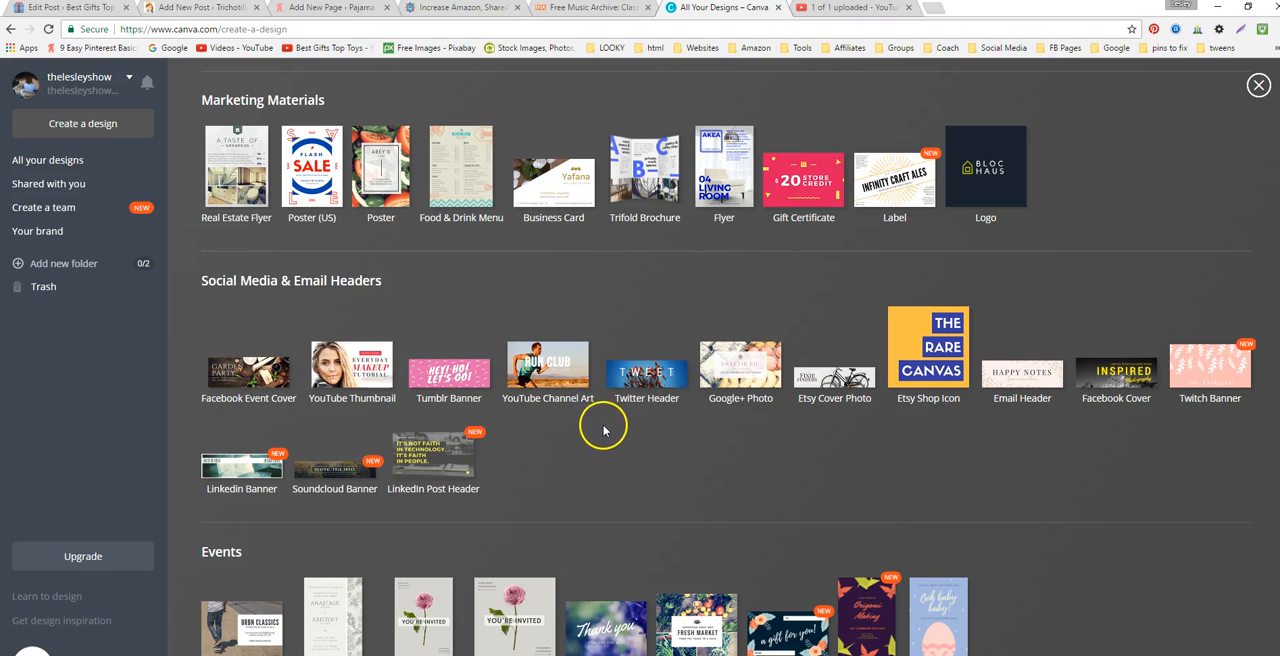
pyautogui.moveTo(700, 408)
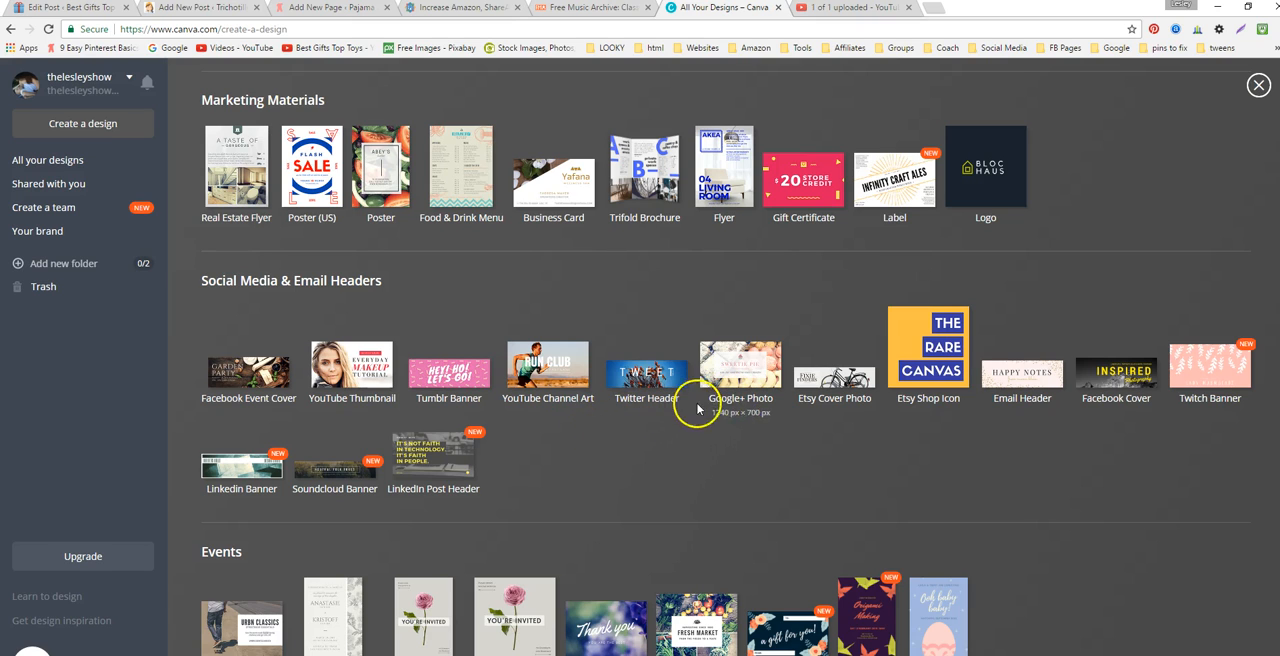
pyautogui.moveTo(646, 372)
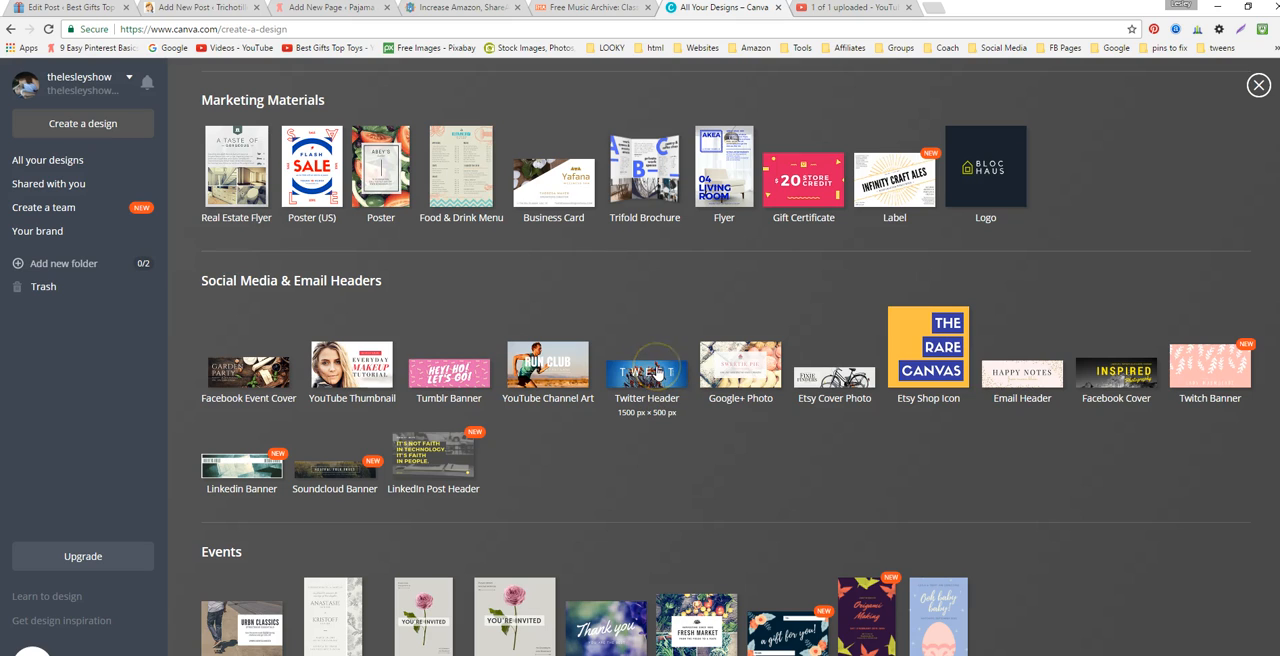
pyautogui.moveTo(612, 358)
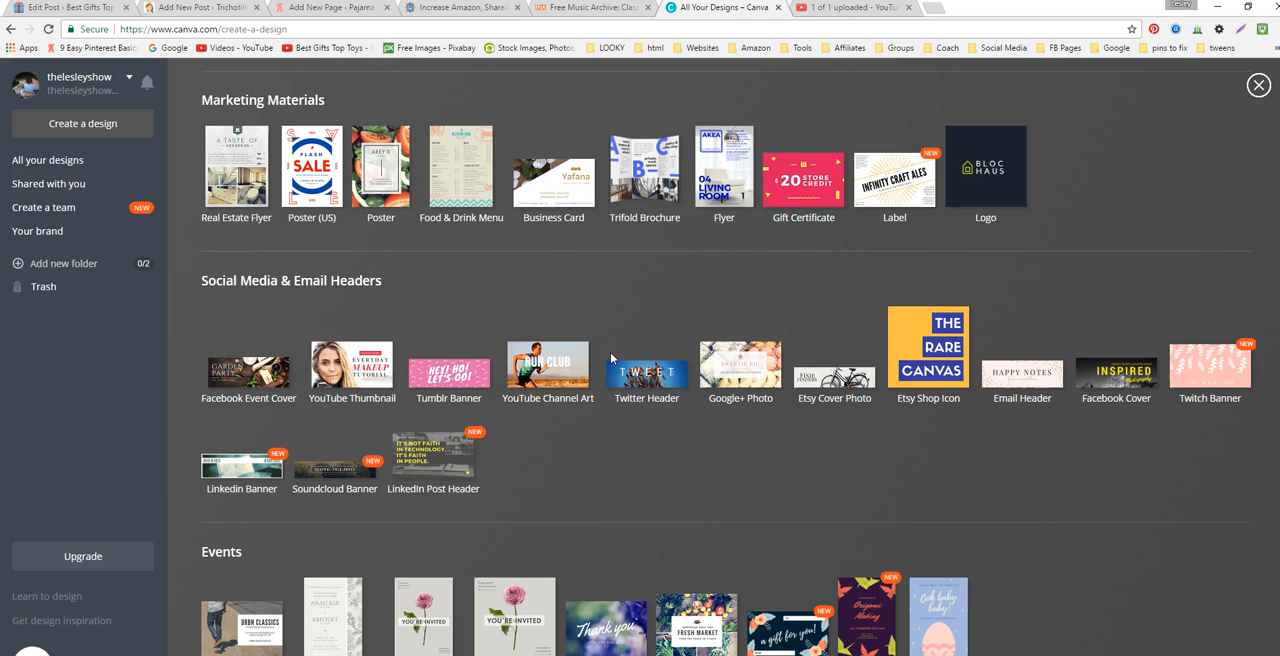
pyautogui.moveTo(590, 364)
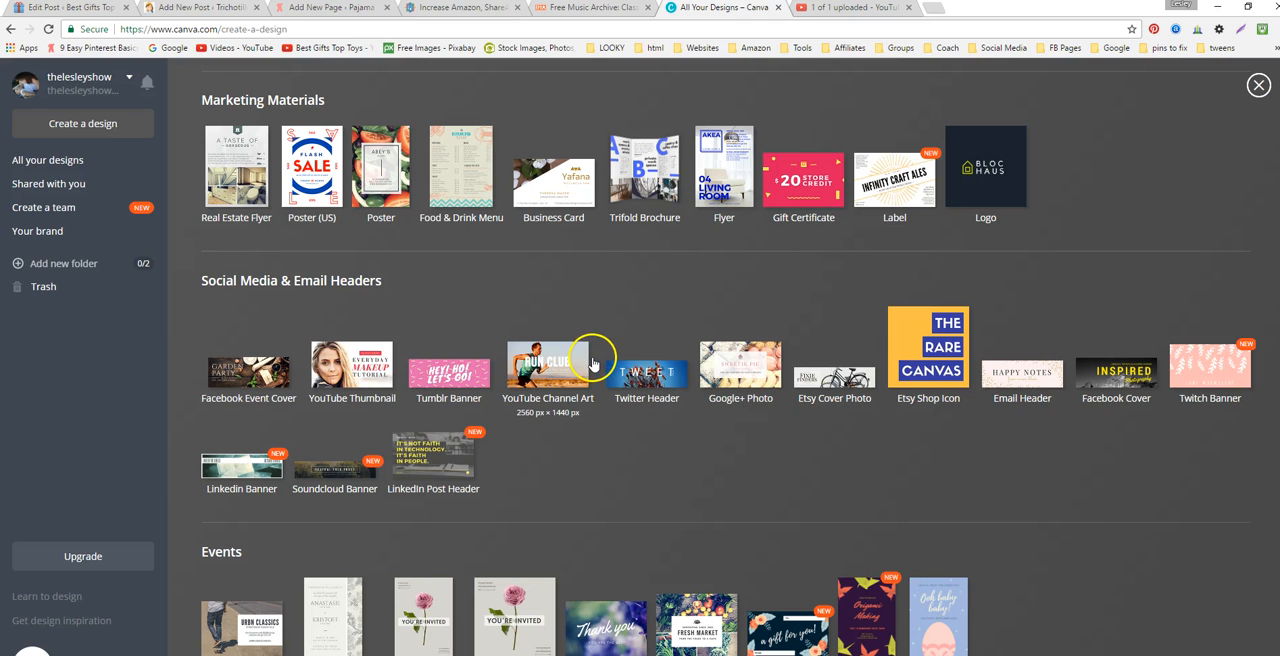
# Step: Start a new YouTube Thumbnail design sized 1280 × 720 px
pyautogui.scroll(-3)
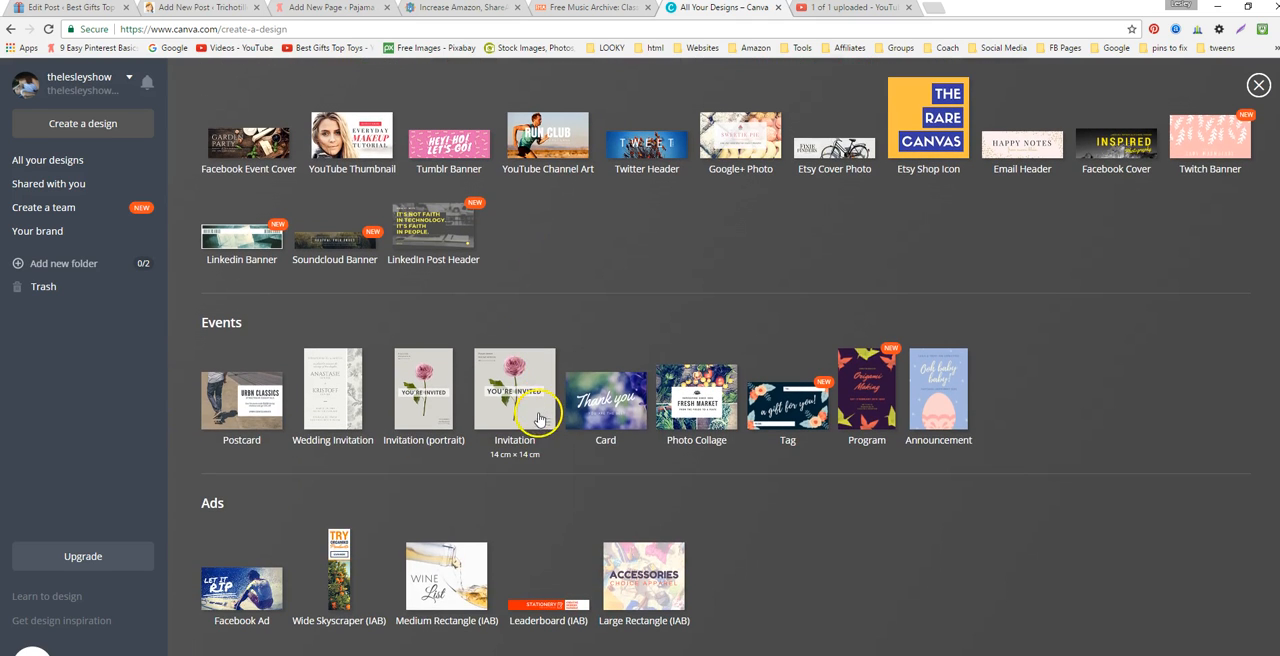
pyautogui.scroll(3)
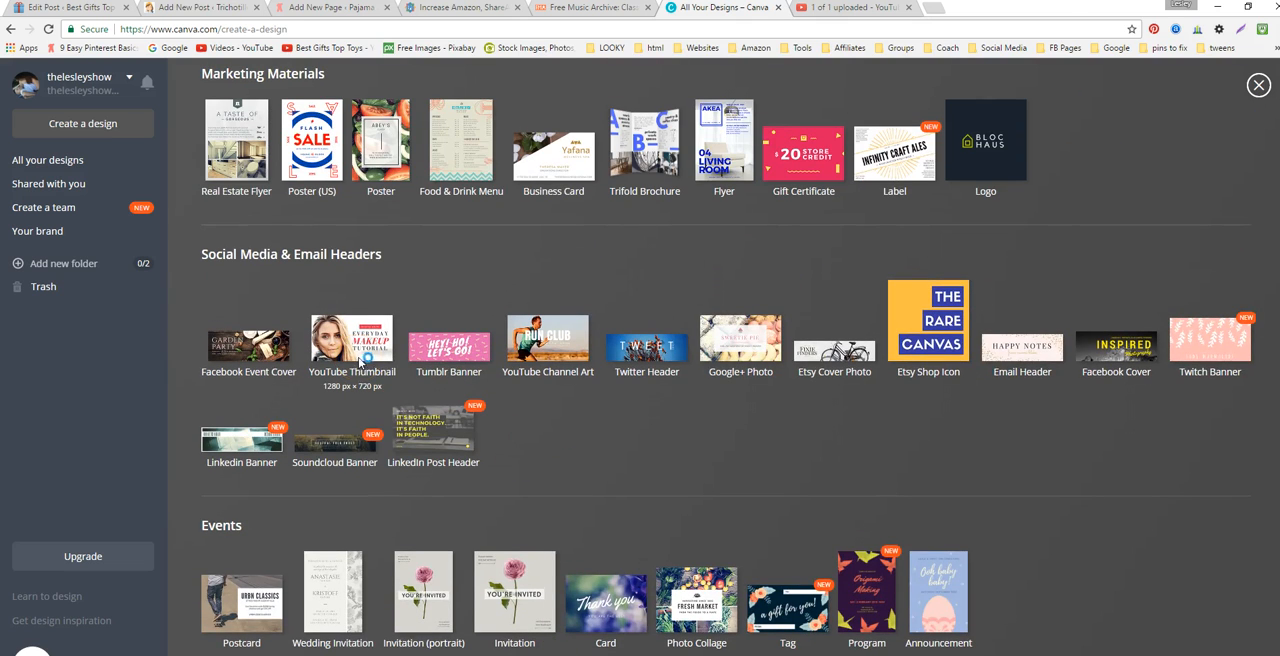
pyautogui.click(352, 340)
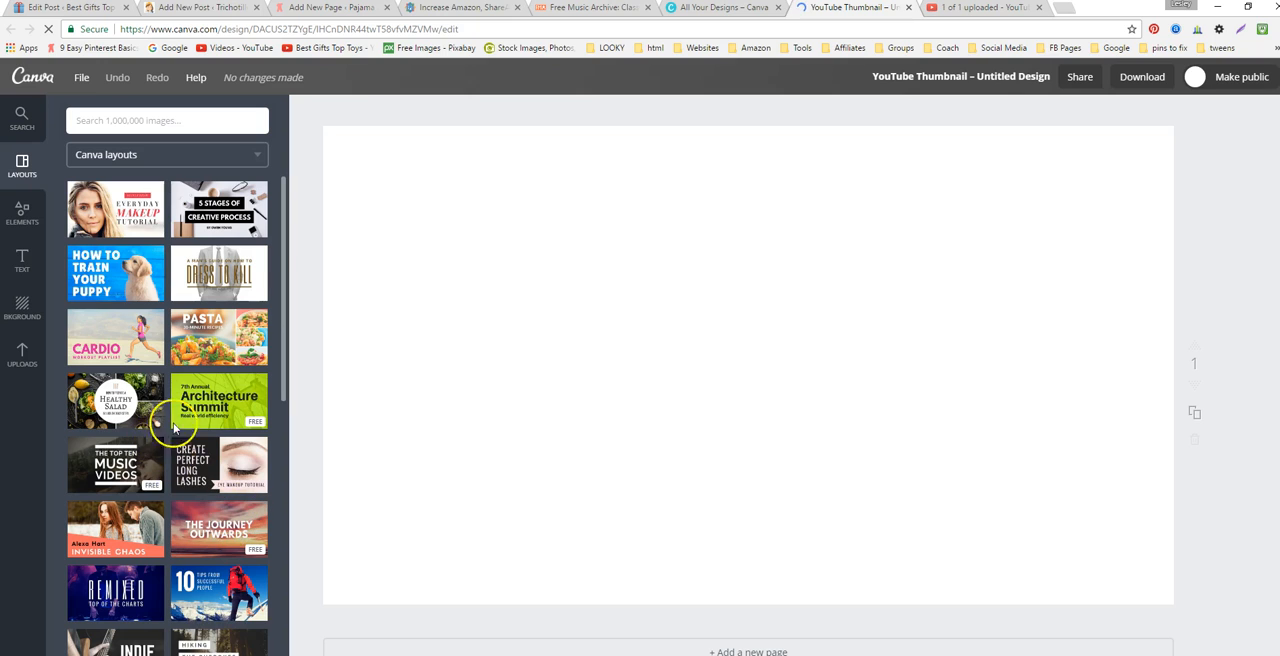
pyautogui.moveTo(22, 358)
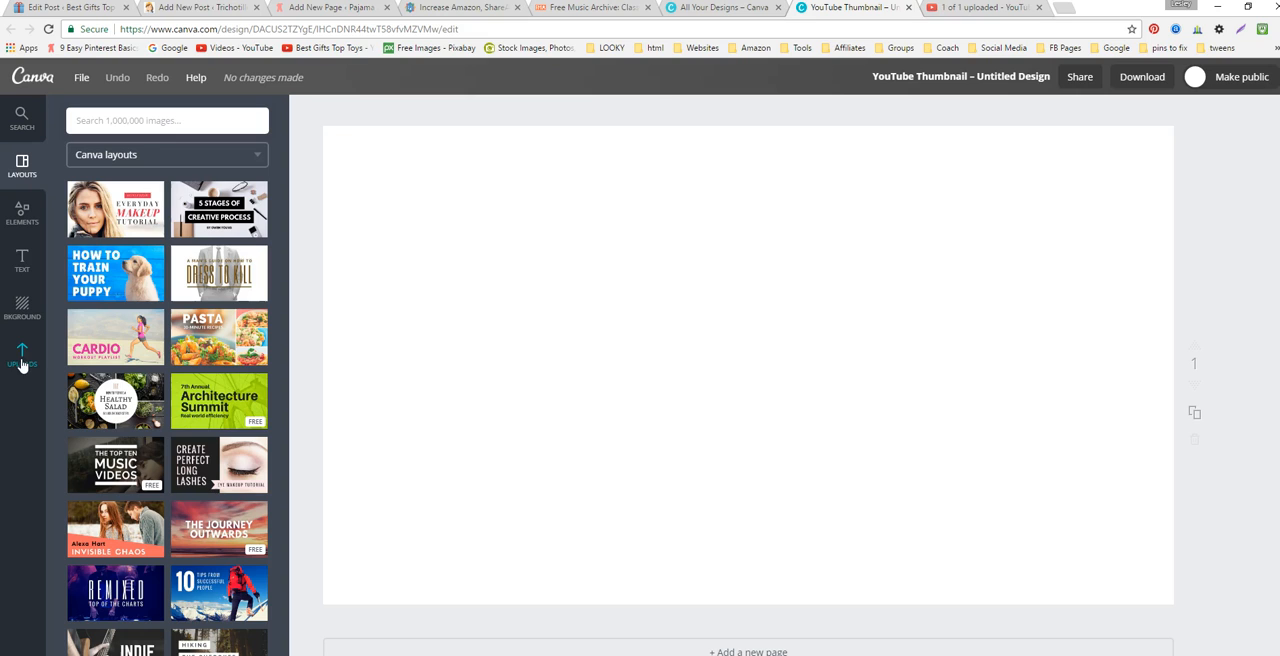
pyautogui.moveTo(20, 350)
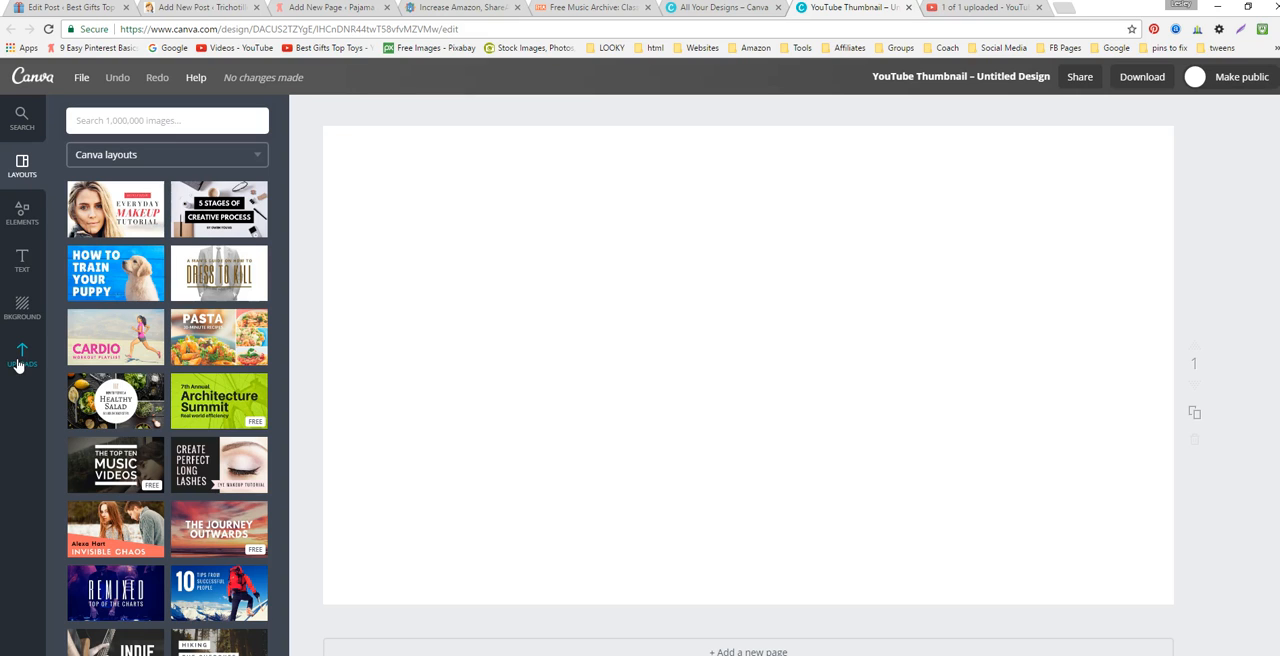
pyautogui.moveTo(54, 384)
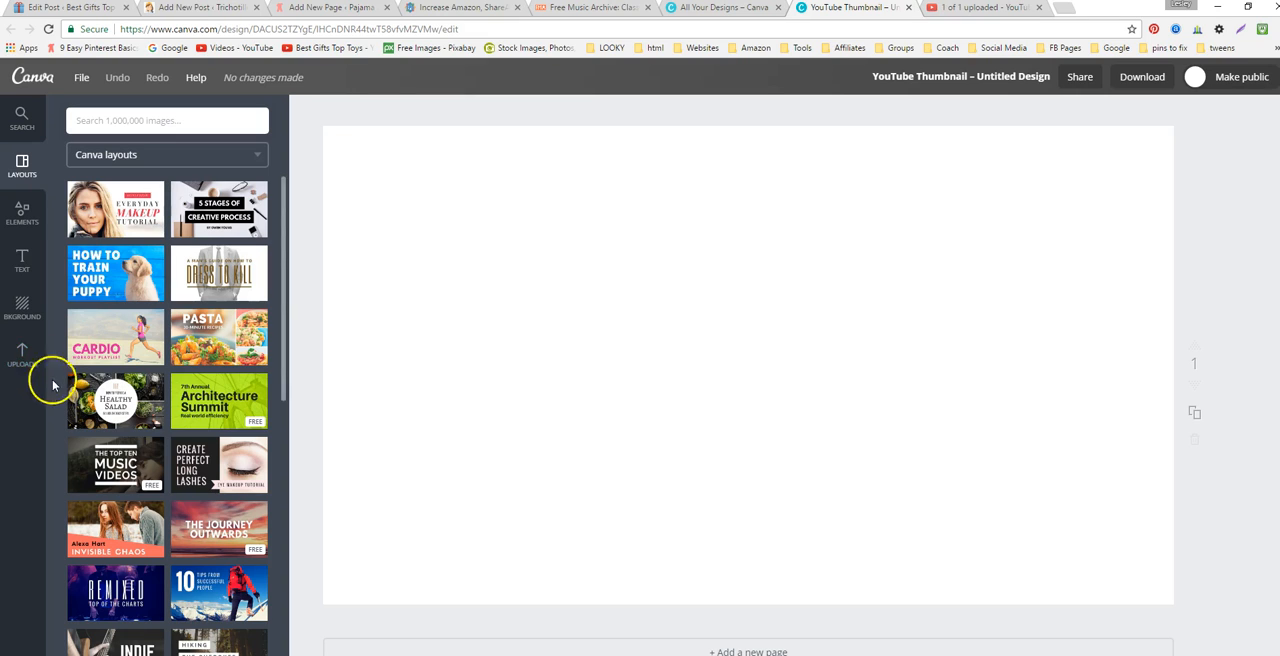
pyautogui.moveTo(708, 268)
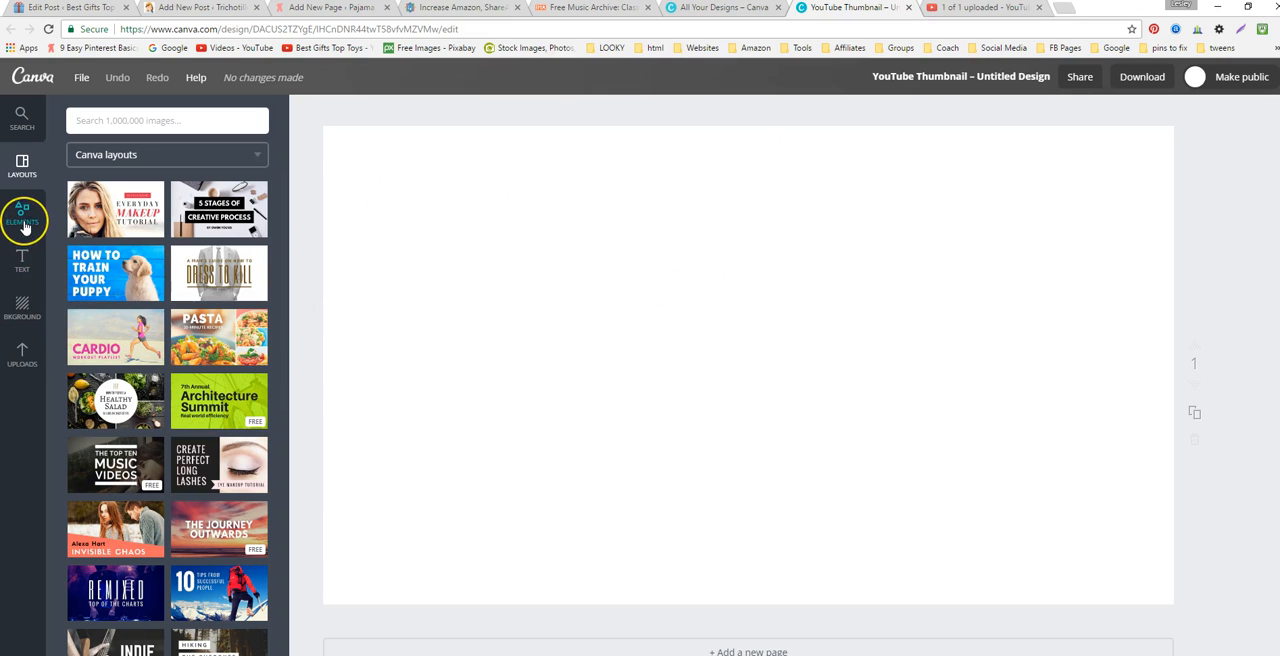
# Step: From Elements > Grids, fill the thumbnail page with the single full-page grid
pyautogui.click(22, 212)
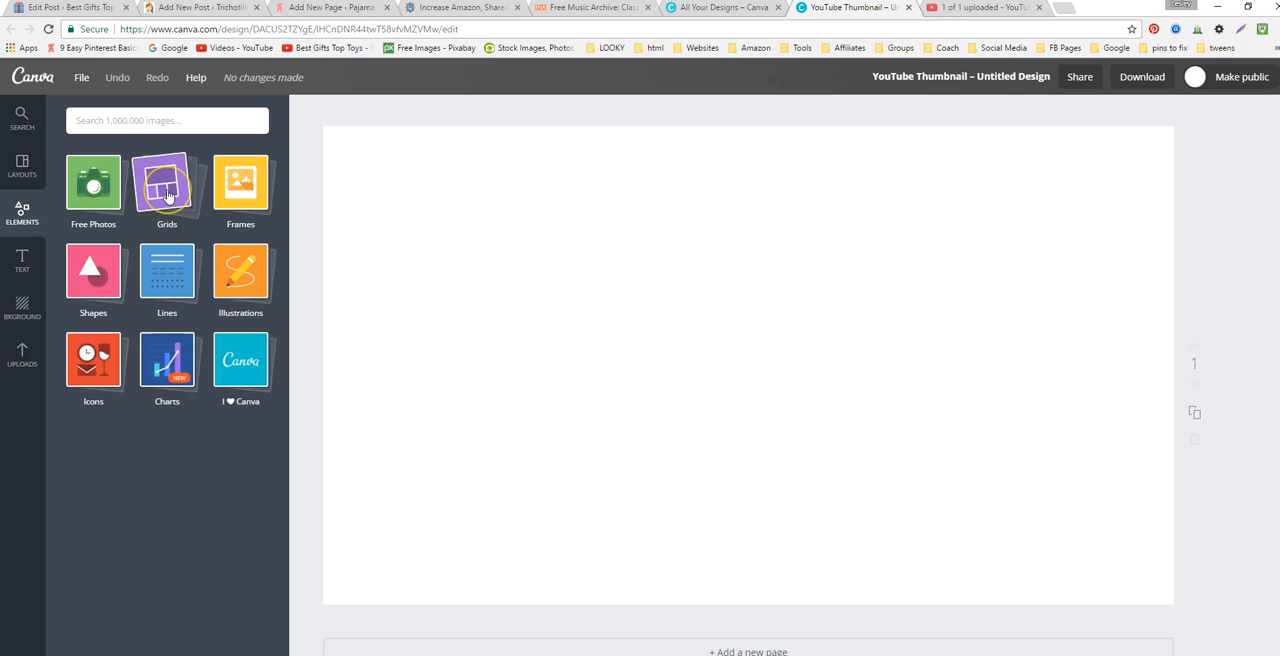
pyautogui.click(166, 184)
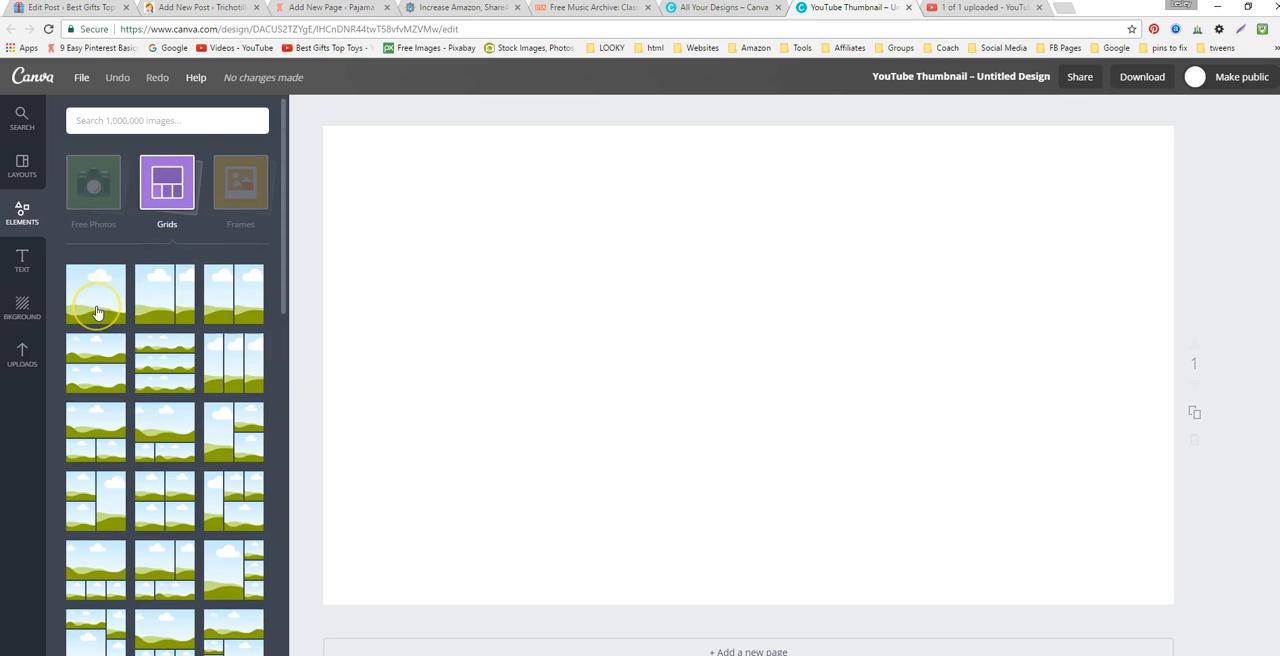
pyautogui.click(96, 292)
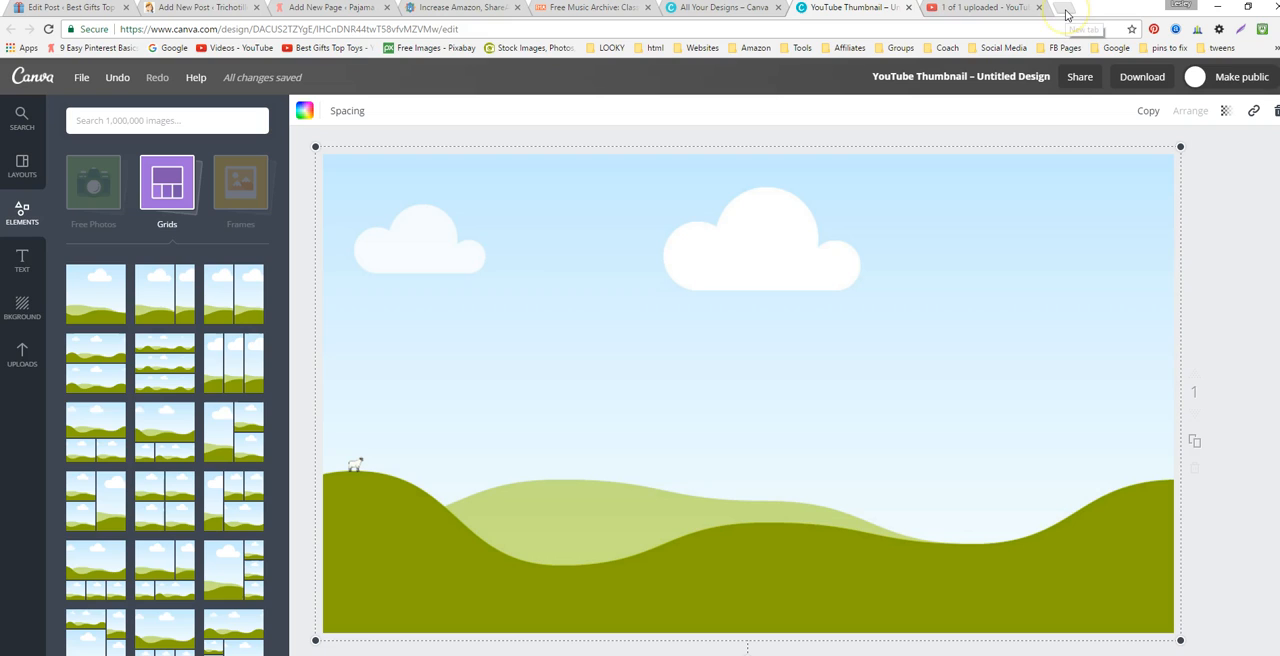
pyautogui.moveTo(1068, 12)
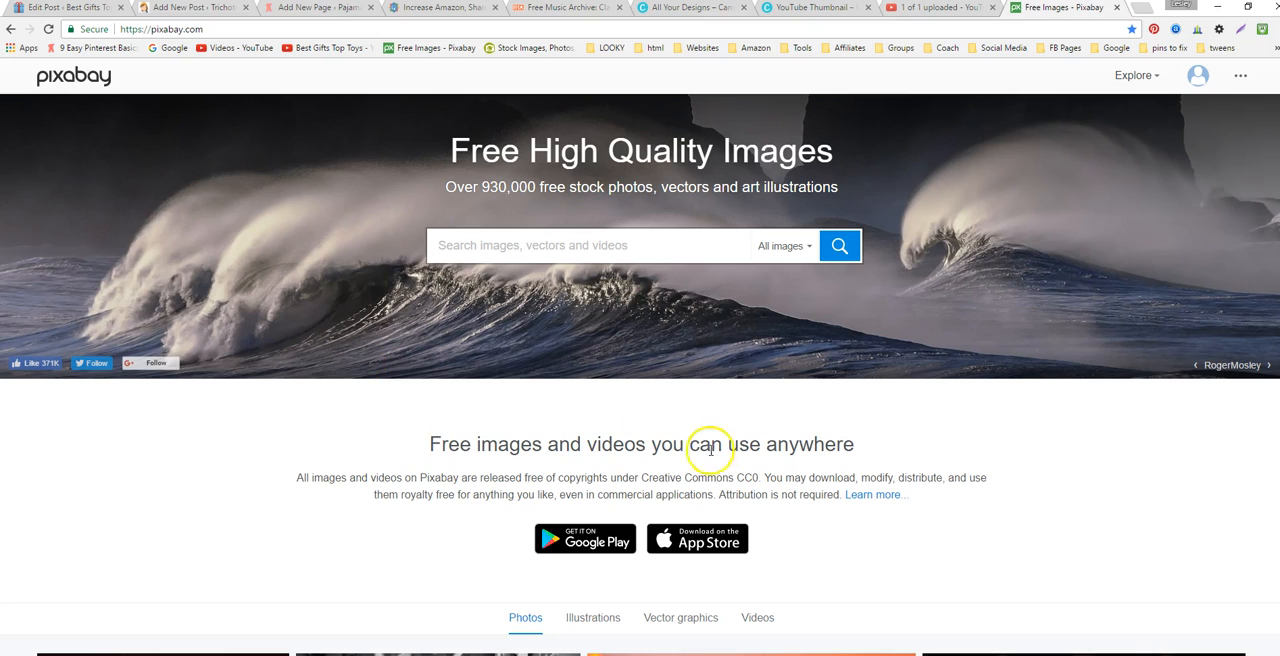
pyautogui.moveTo(616, 278)
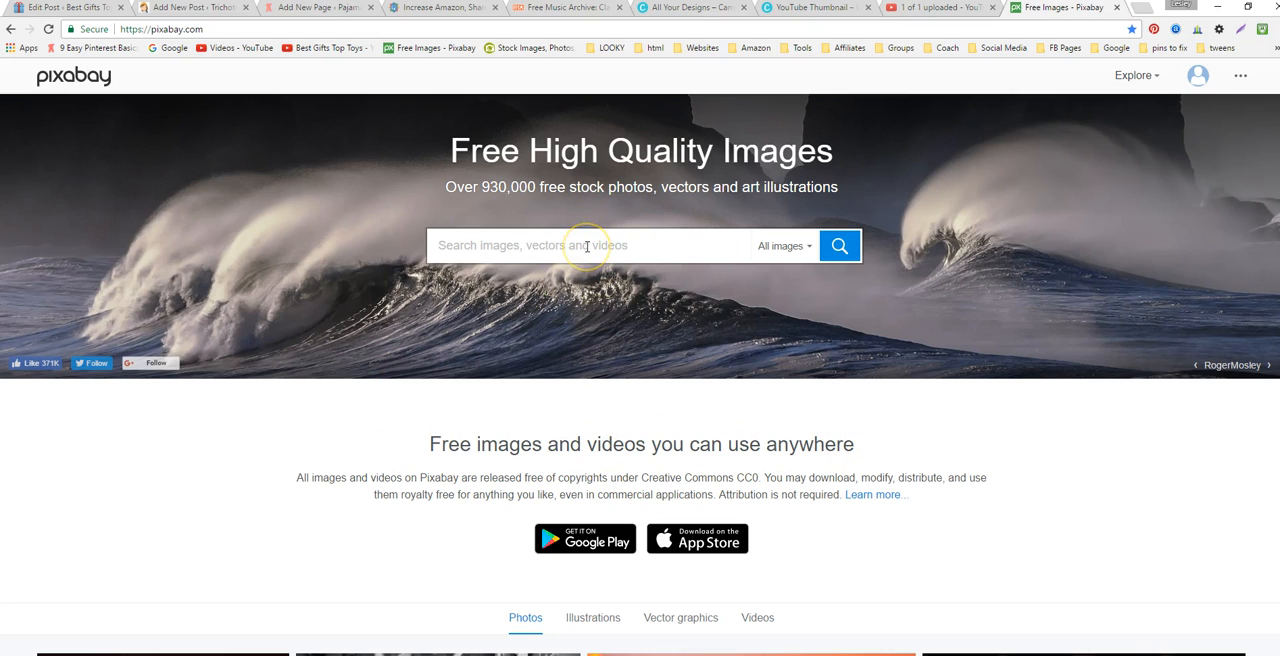
# Step: Search Pixabay for butterfly and start the free download of the orange butterfly photo
pyautogui.click(588, 244)
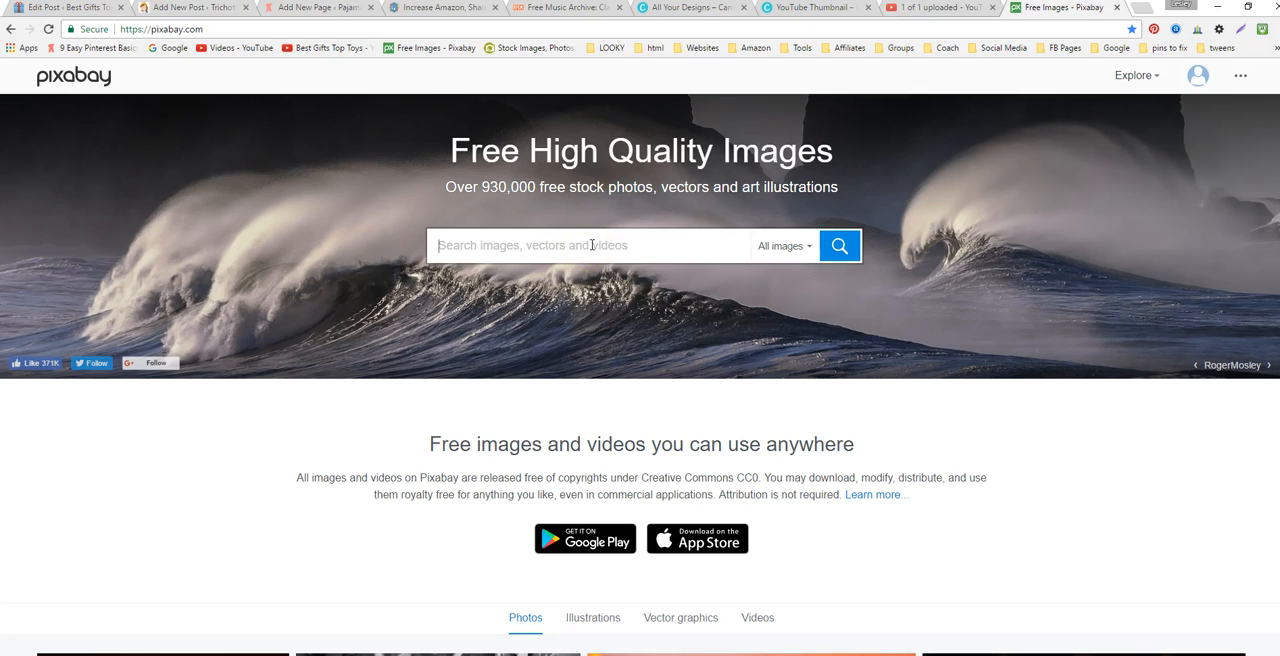
pyautogui.write('butterfl')
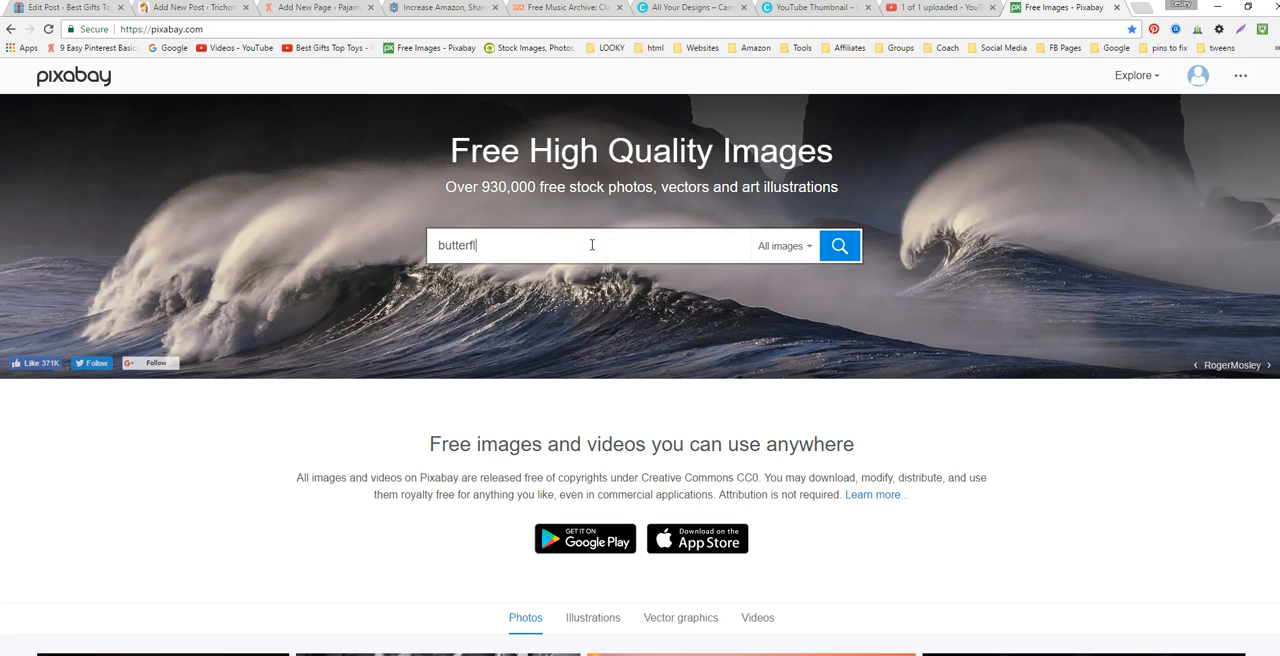
pyautogui.click(838, 244)
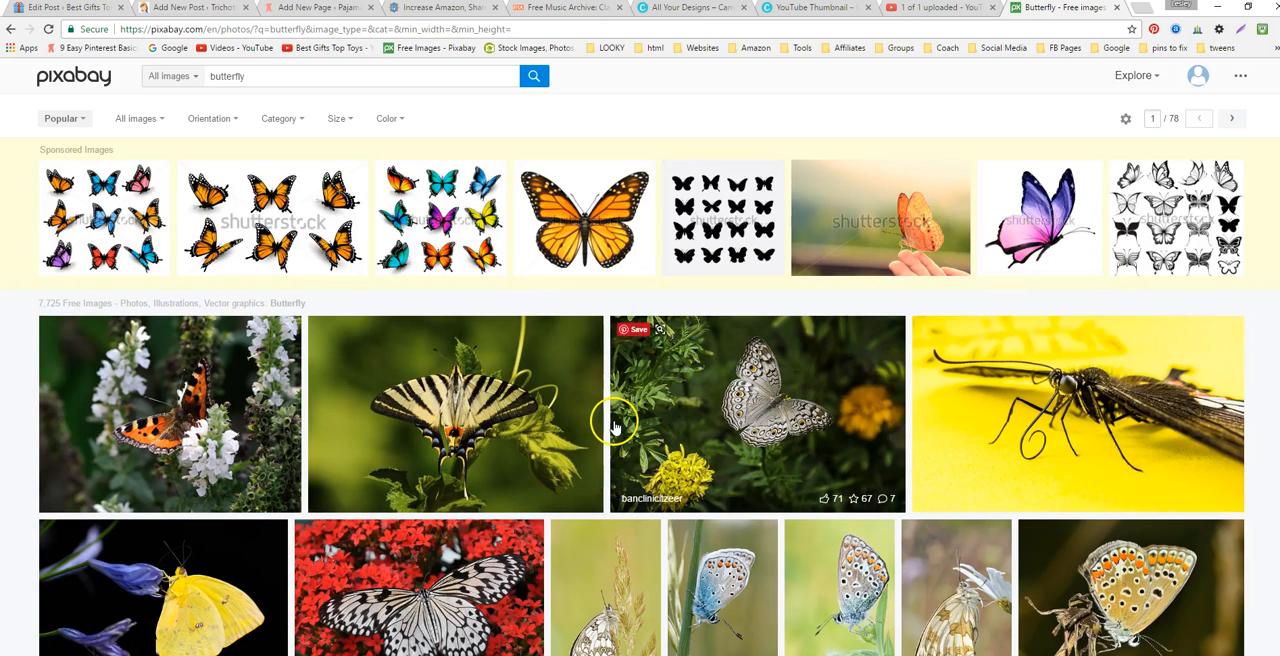
pyautogui.click(756, 414)
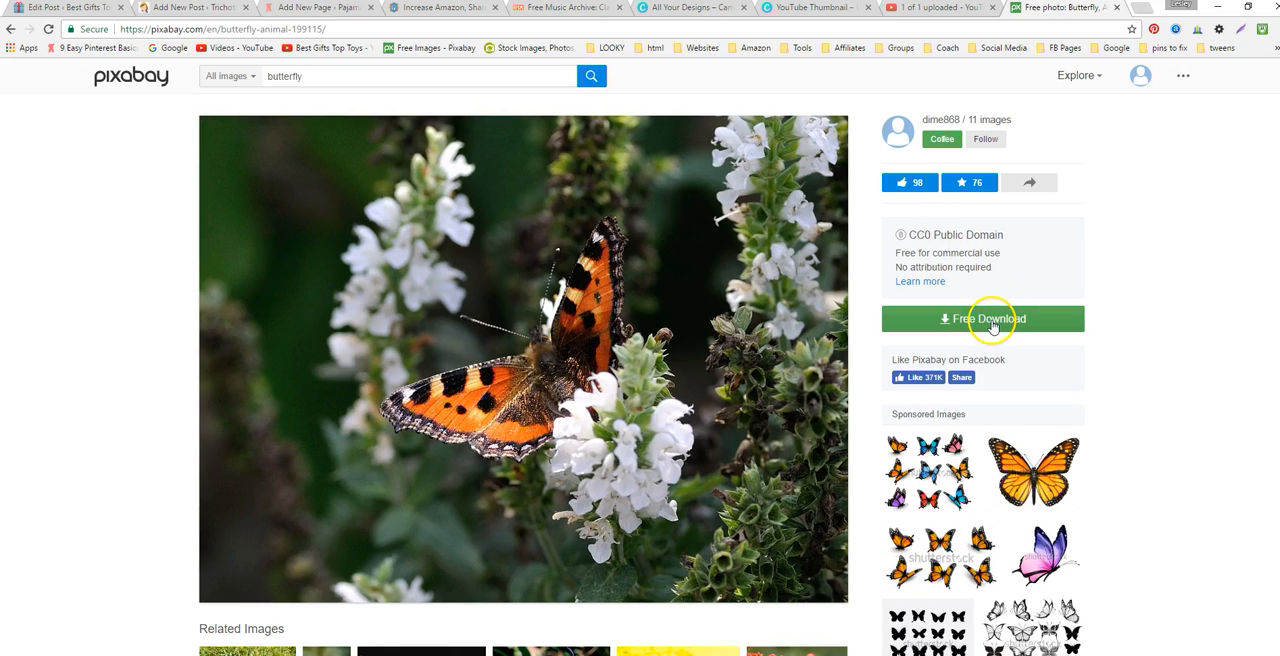
pyautogui.click(982, 318)
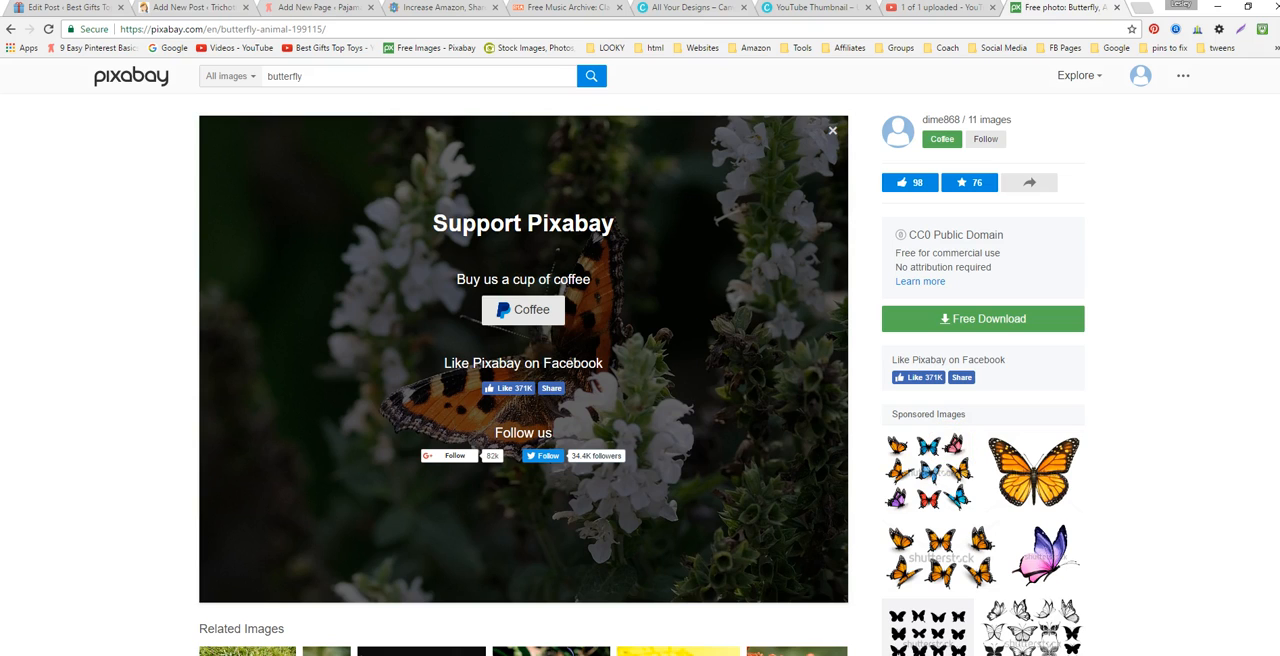
pyautogui.moveTo(822, 20)
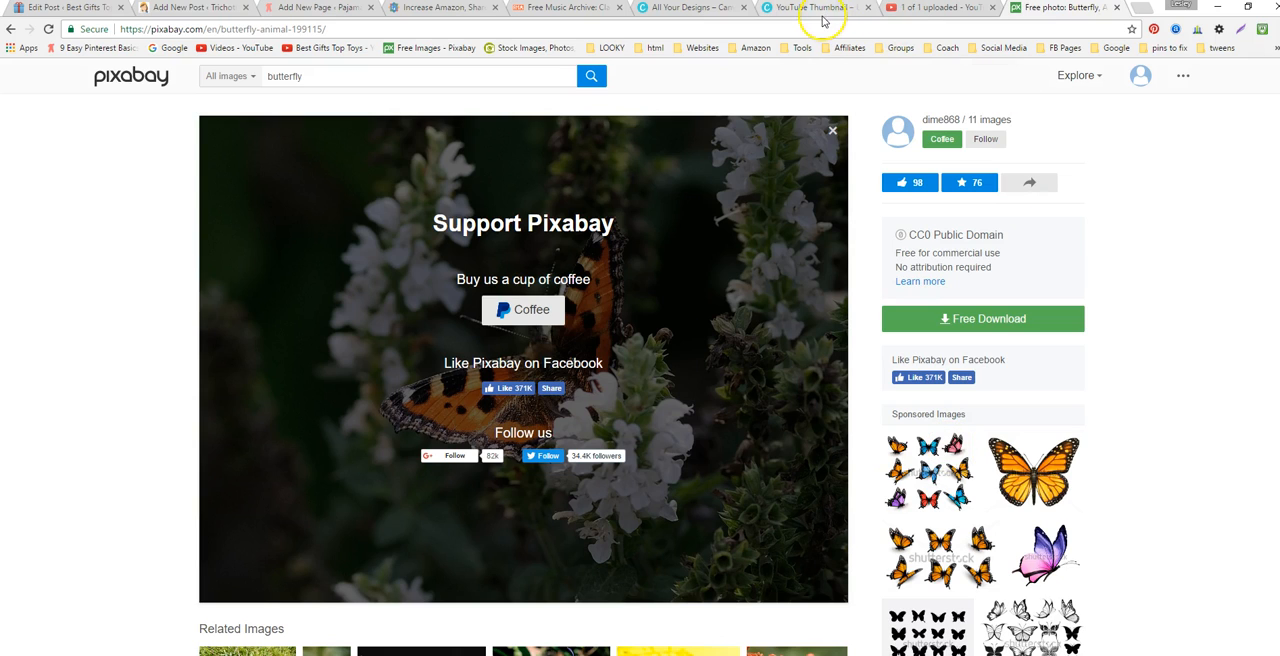
# Step: Back in Canva's Uploads, select the downloaded butterfly photo from the Downloads folder to upload
pyautogui.click(816, 8)
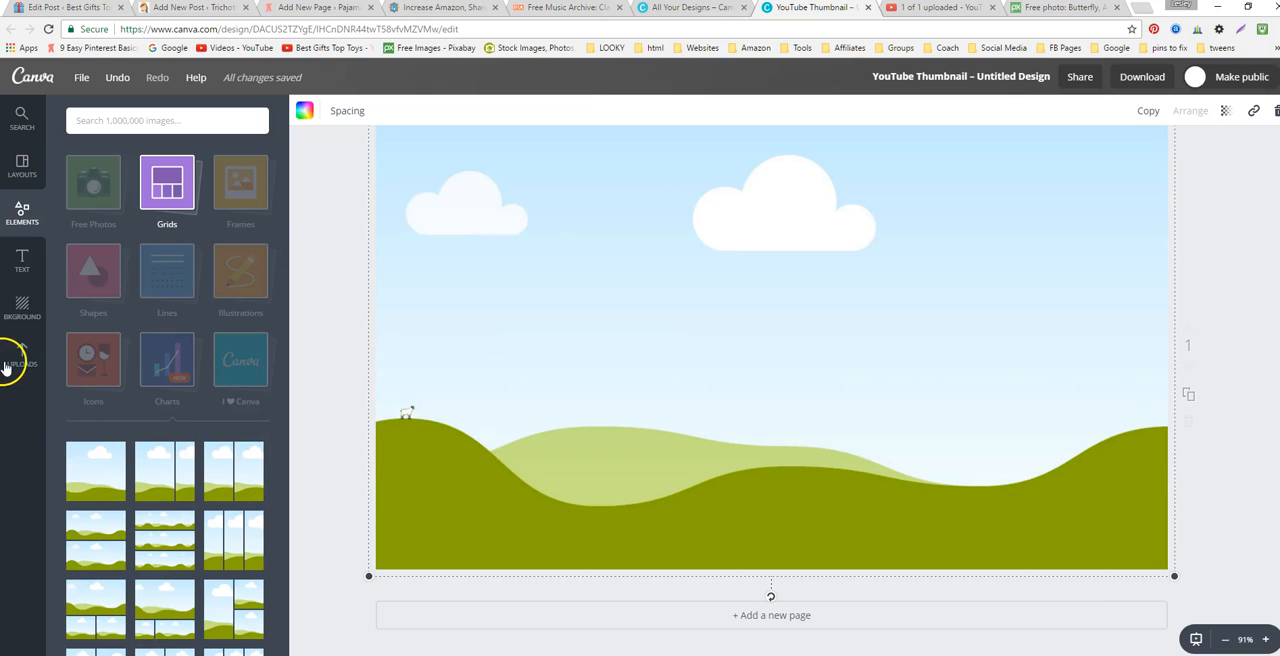
pyautogui.click(22, 356)
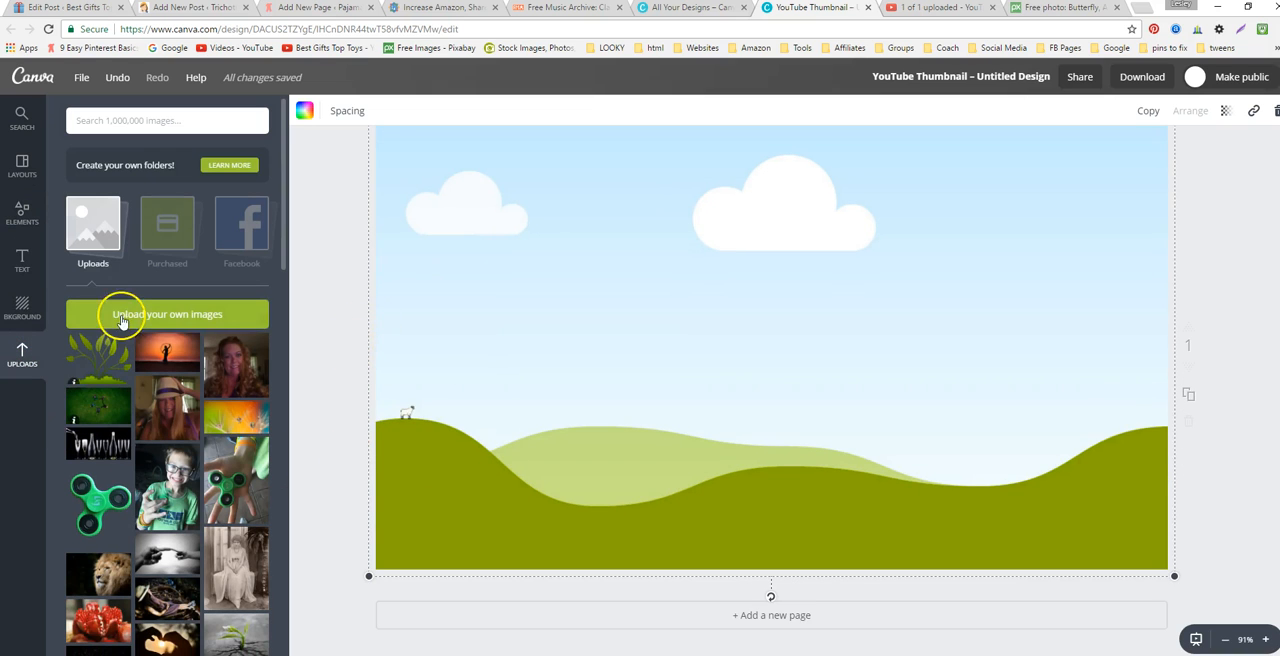
pyautogui.click(168, 314)
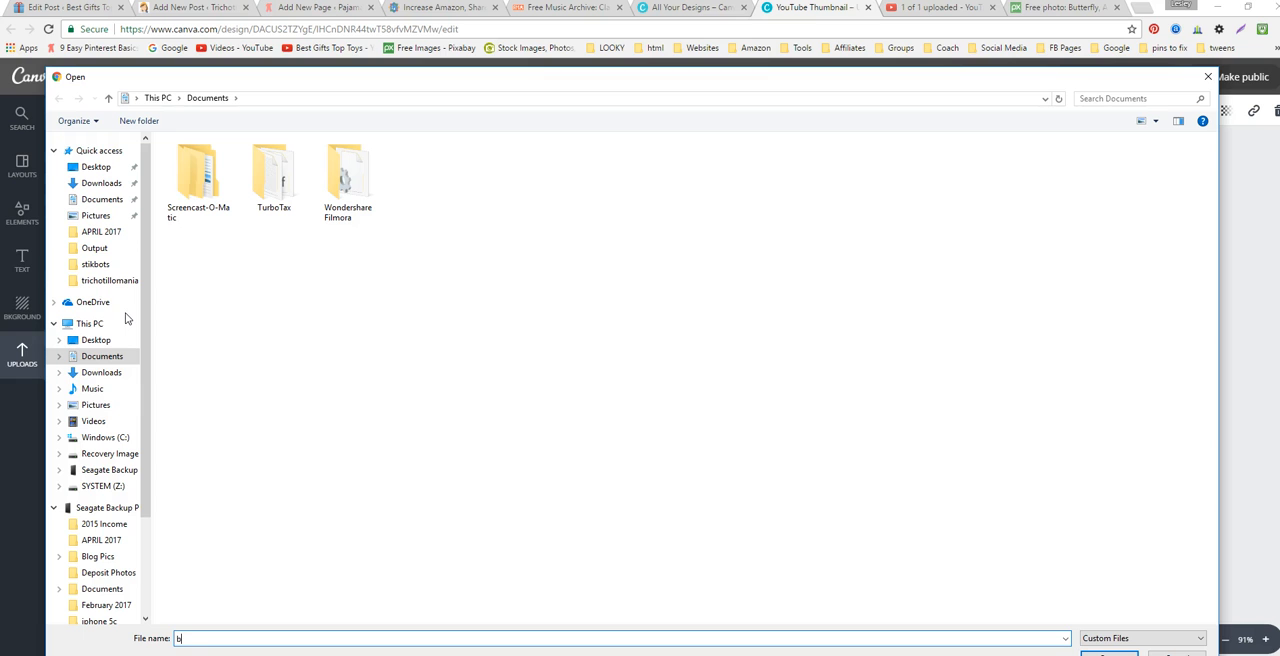
pyautogui.click(100, 184)
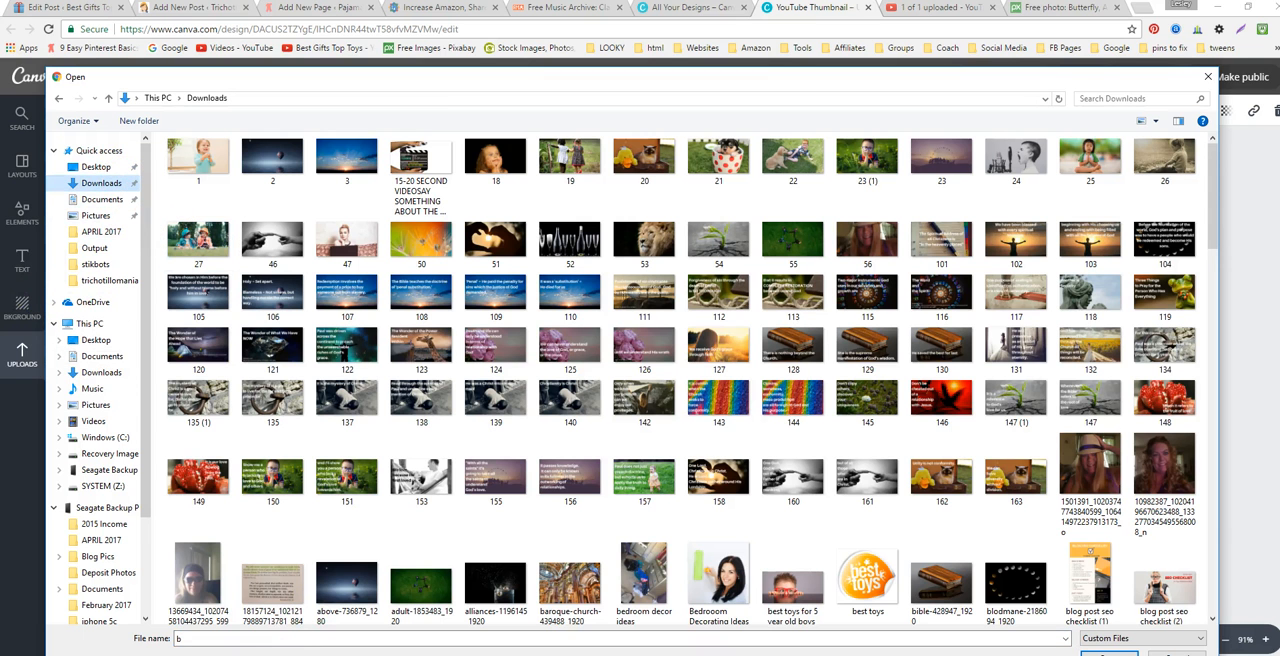
pyautogui.write('ut')
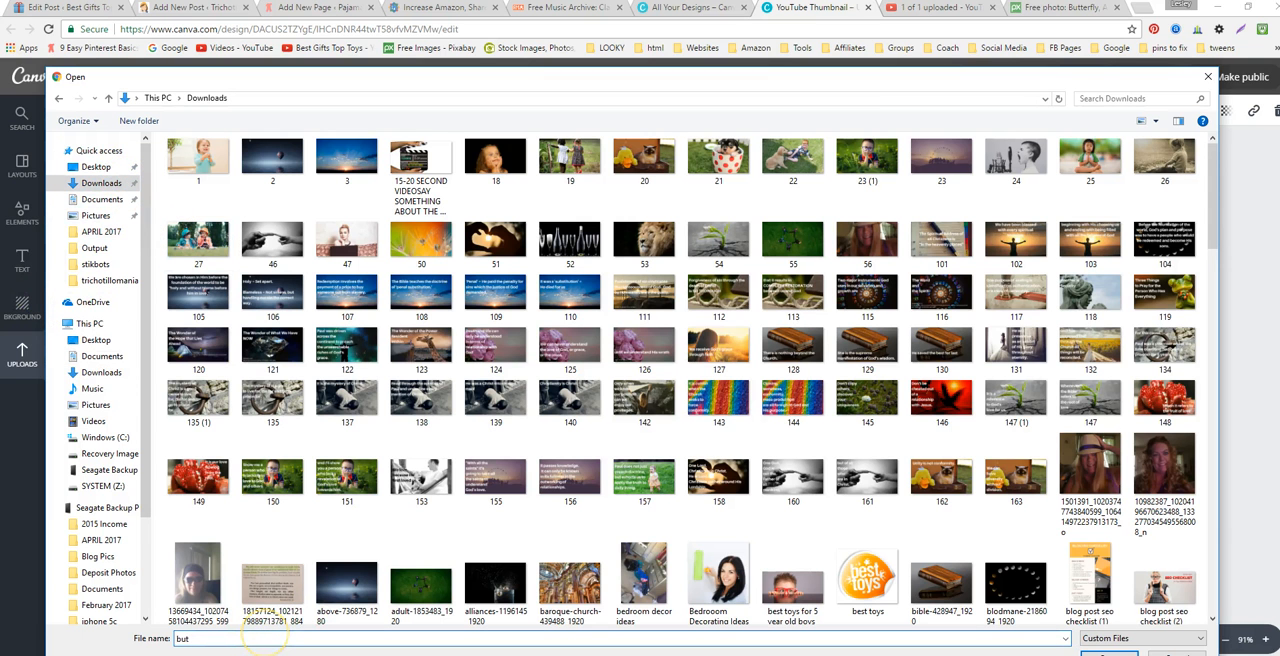
pyautogui.click(570, 476)
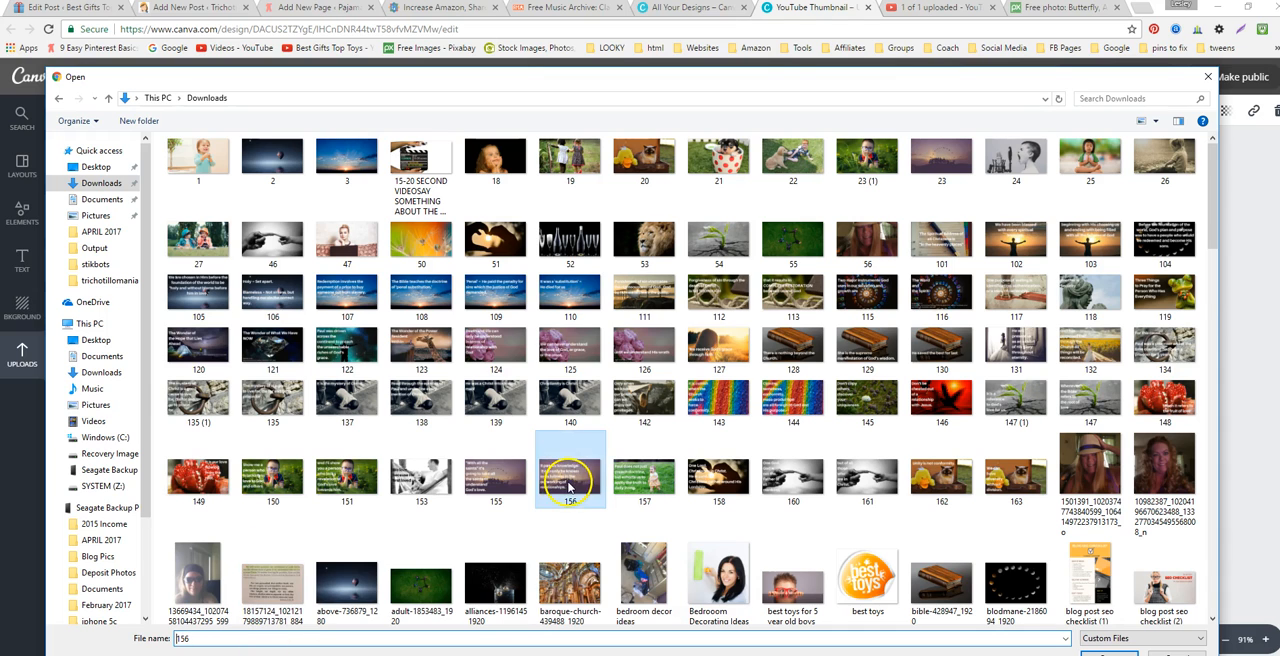
pyautogui.scroll(-3)
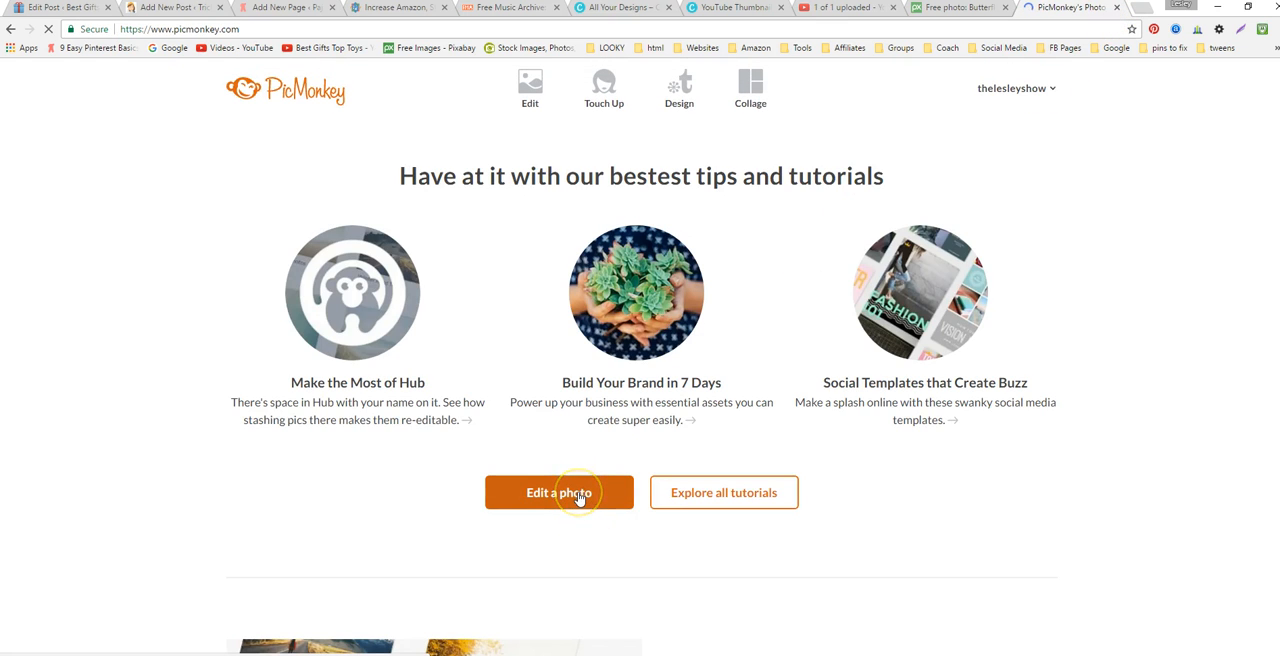
# Step: Make a new custom-size PicMonkey canvas of 1280 by 720 pixels
pyautogui.click(680, 88)
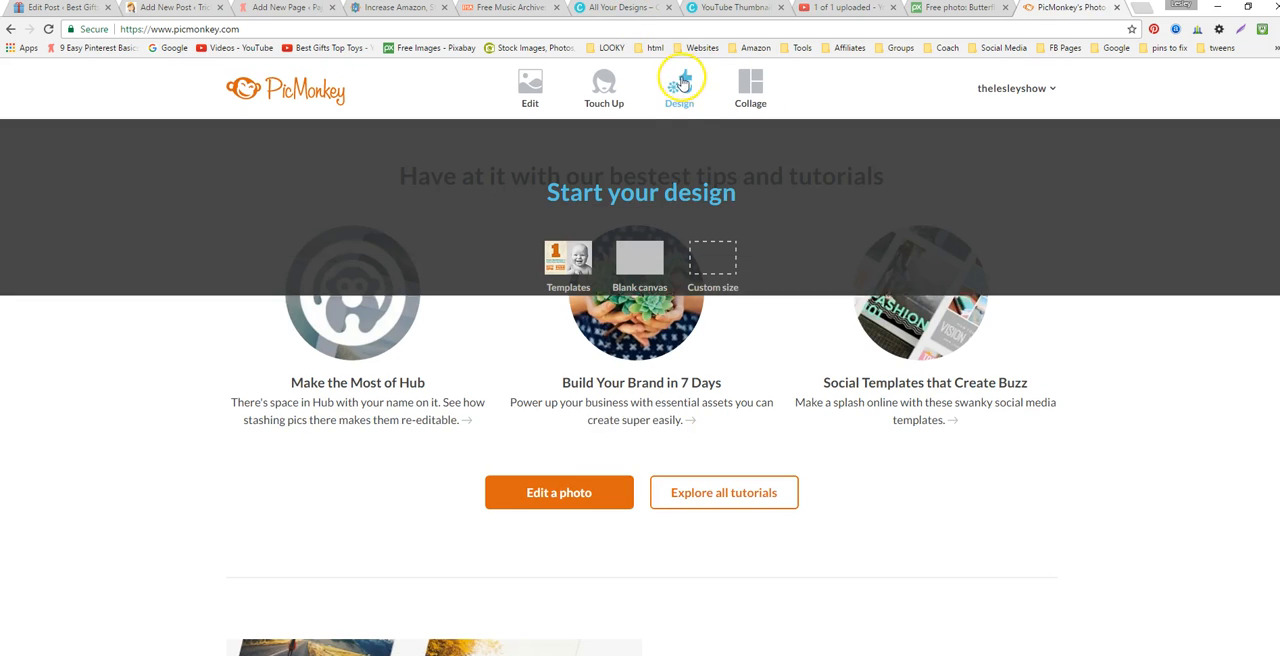
pyautogui.click(712, 264)
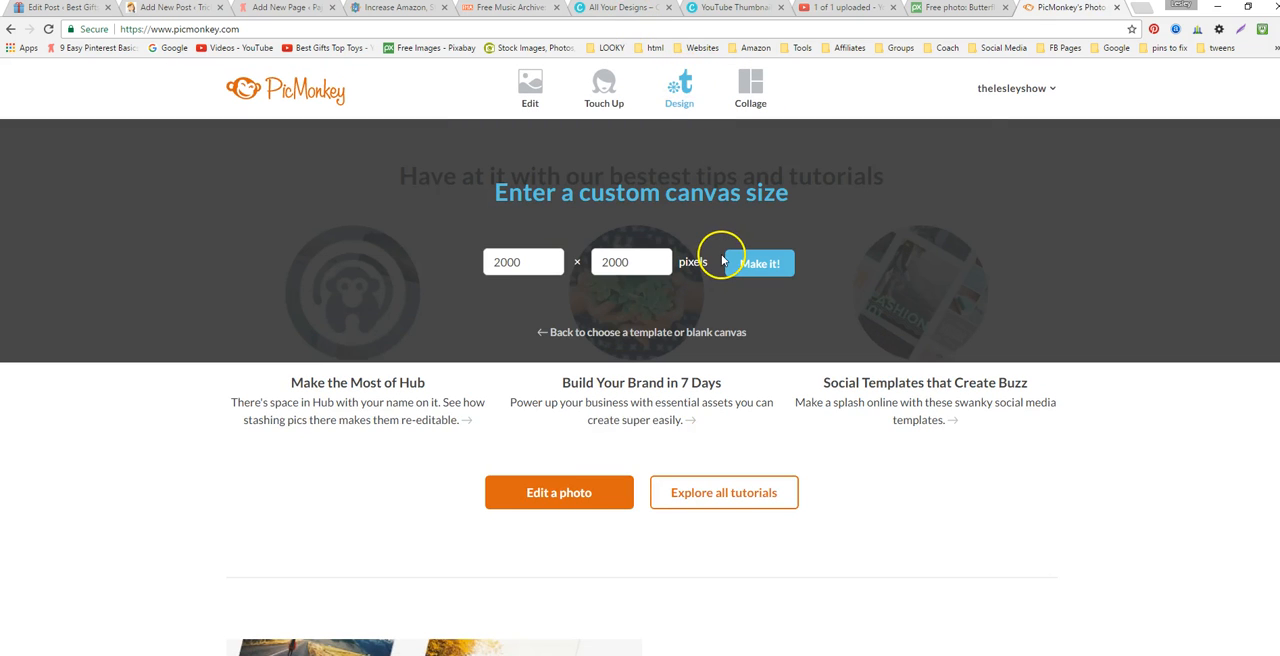
pyautogui.write('12')
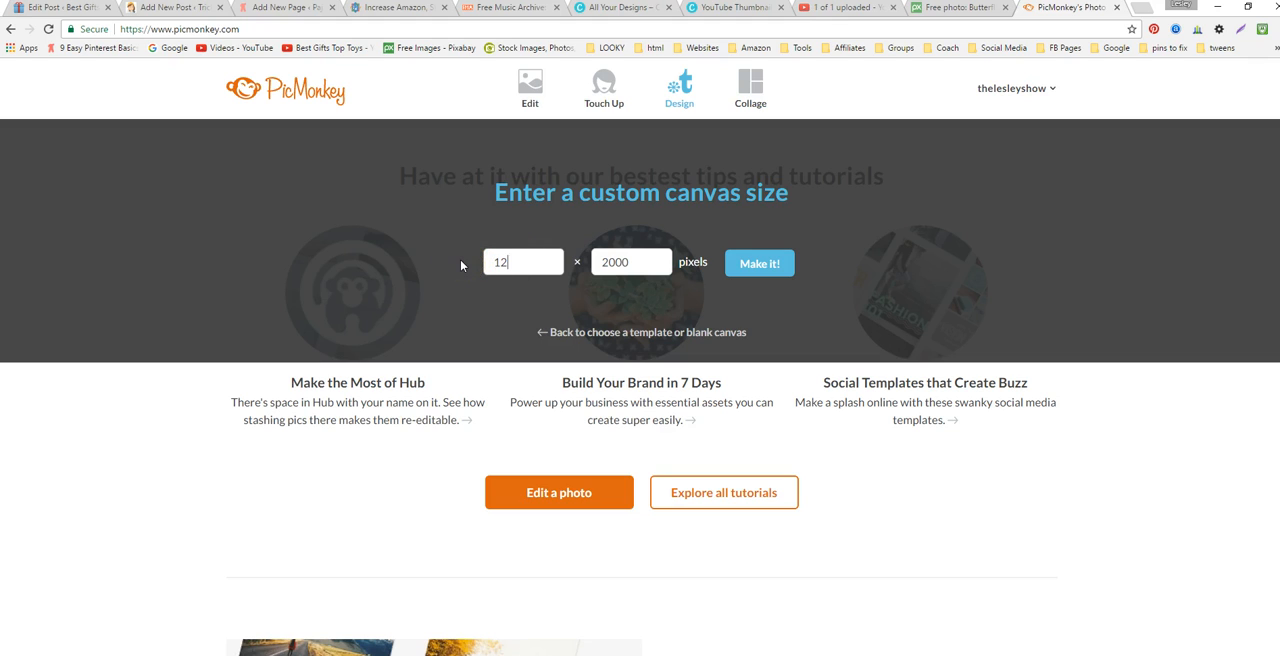
pyautogui.write('7')
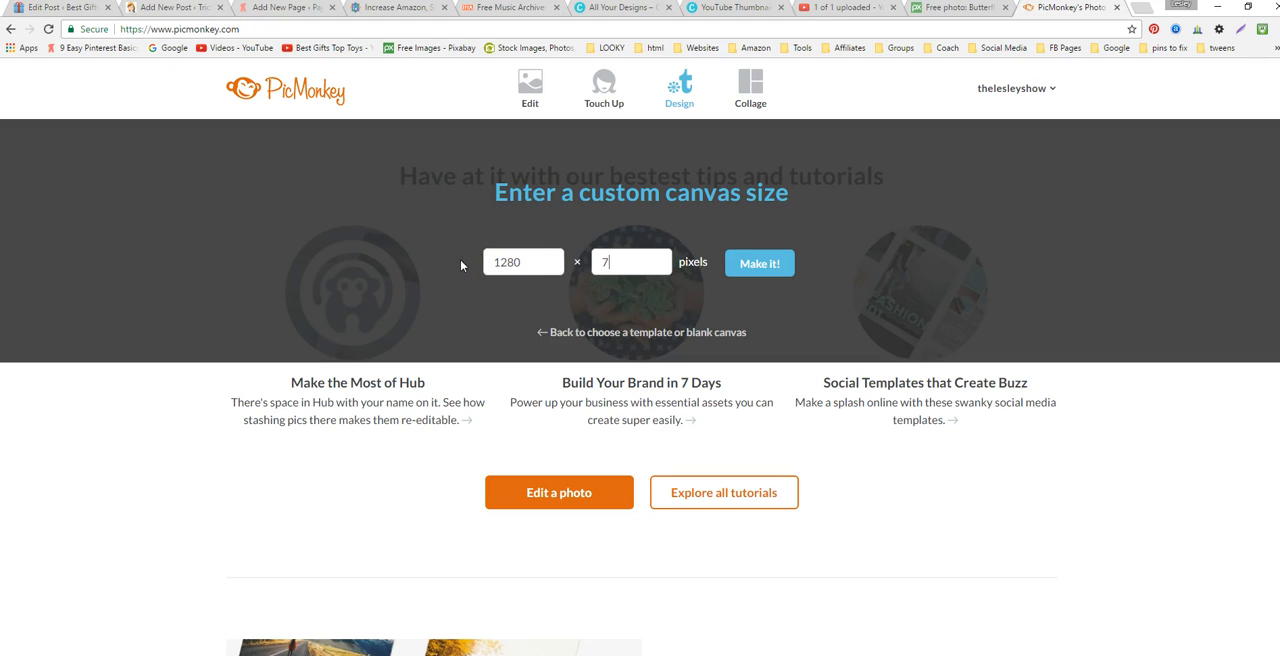
pyautogui.click(620, 8)
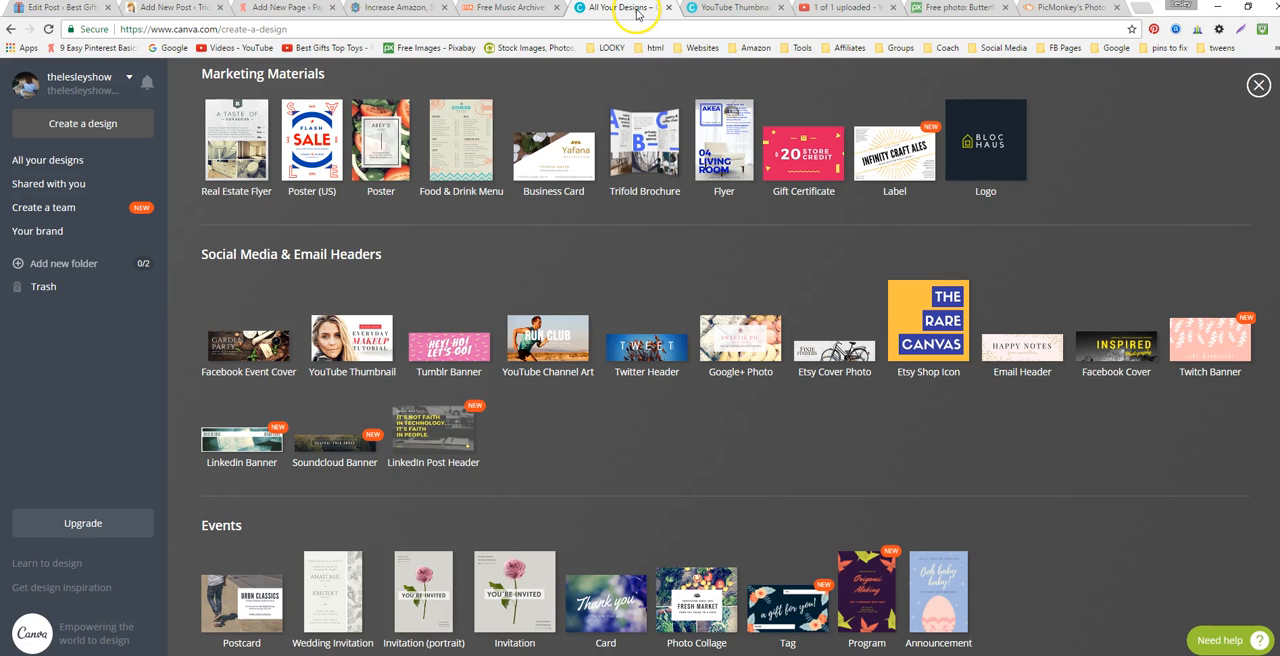
pyautogui.moveTo(1046, 24)
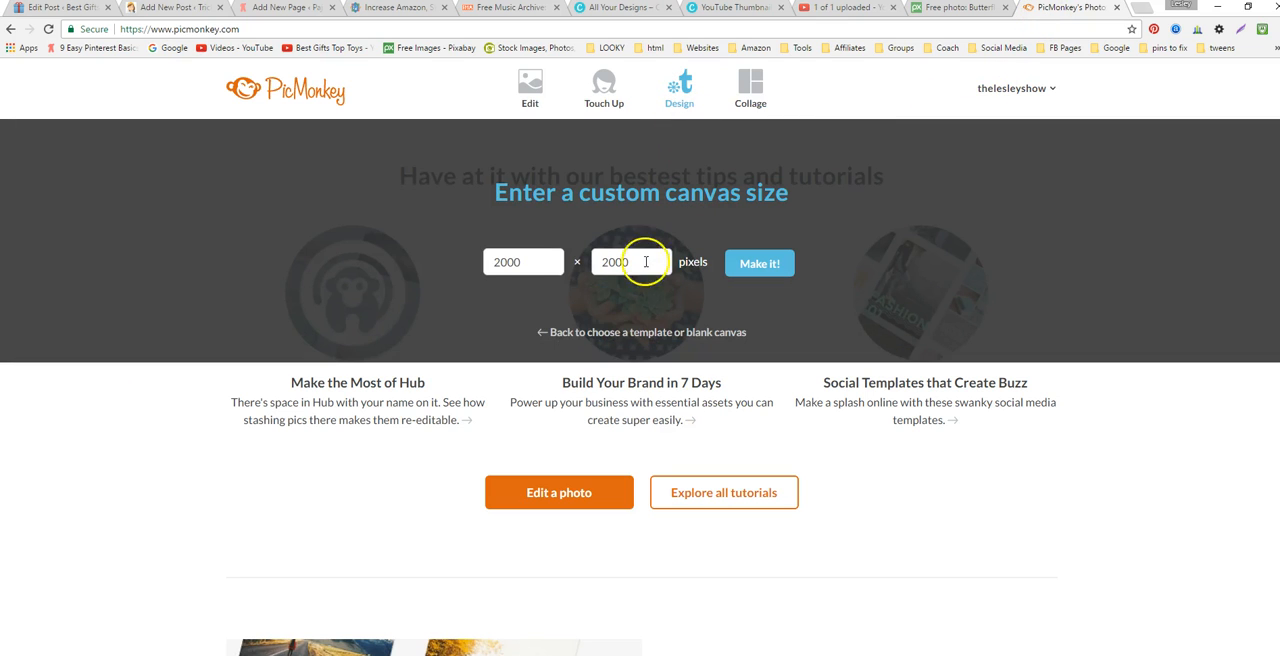
pyautogui.write('128')
pyautogui.write('720')
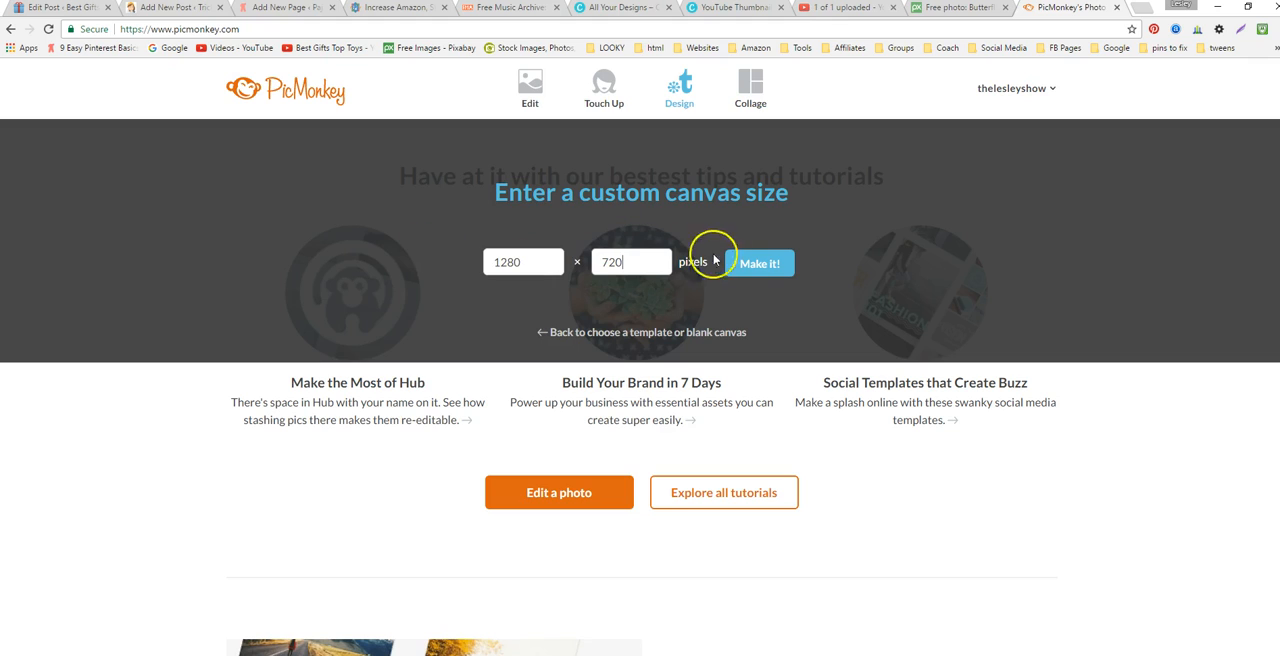
pyautogui.click(760, 264)
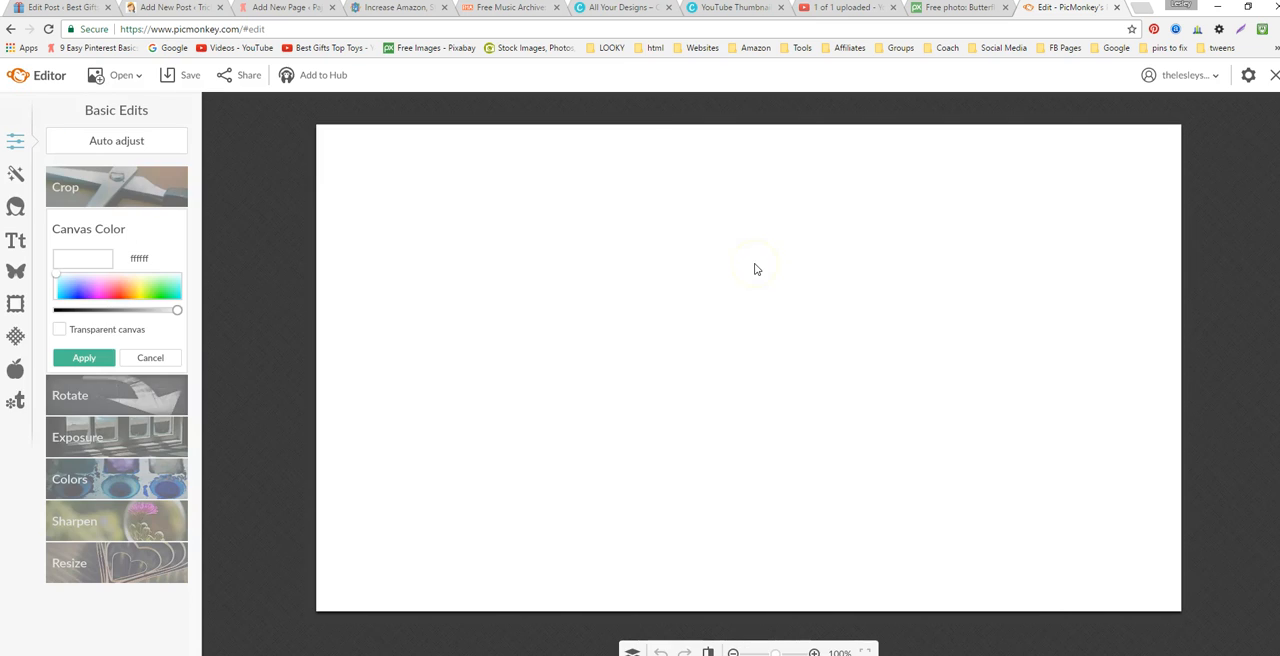
pyautogui.moveTo(80, 252)
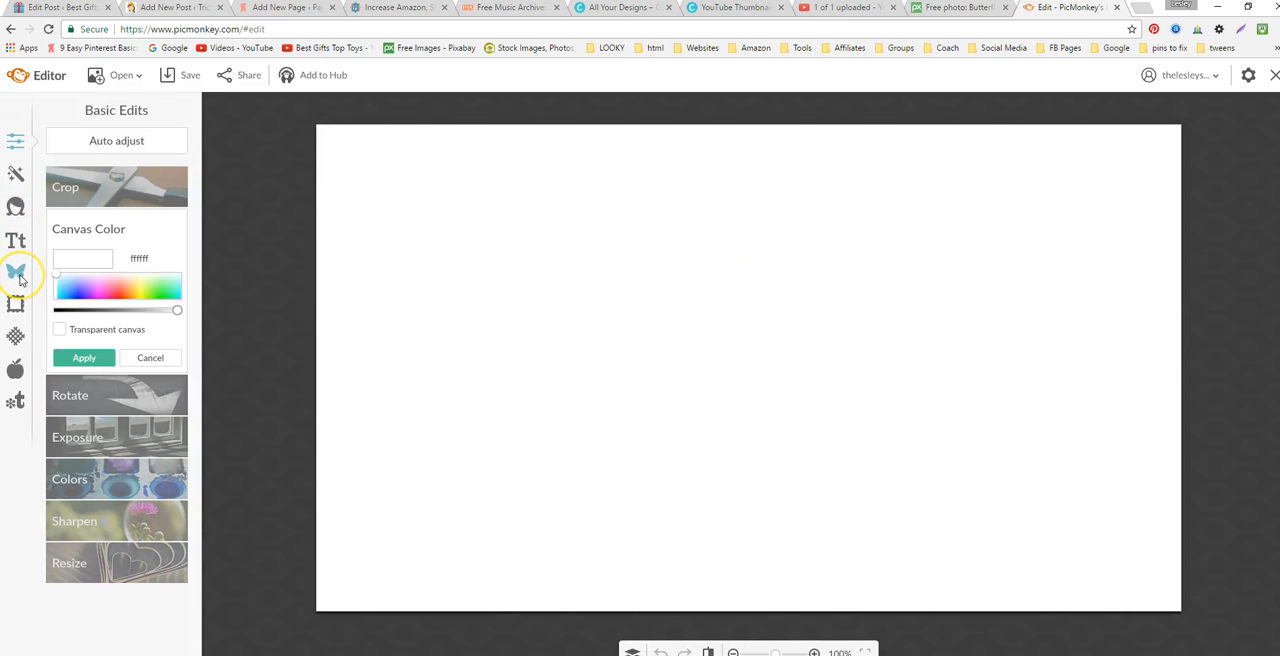
pyautogui.moveTo(16, 272)
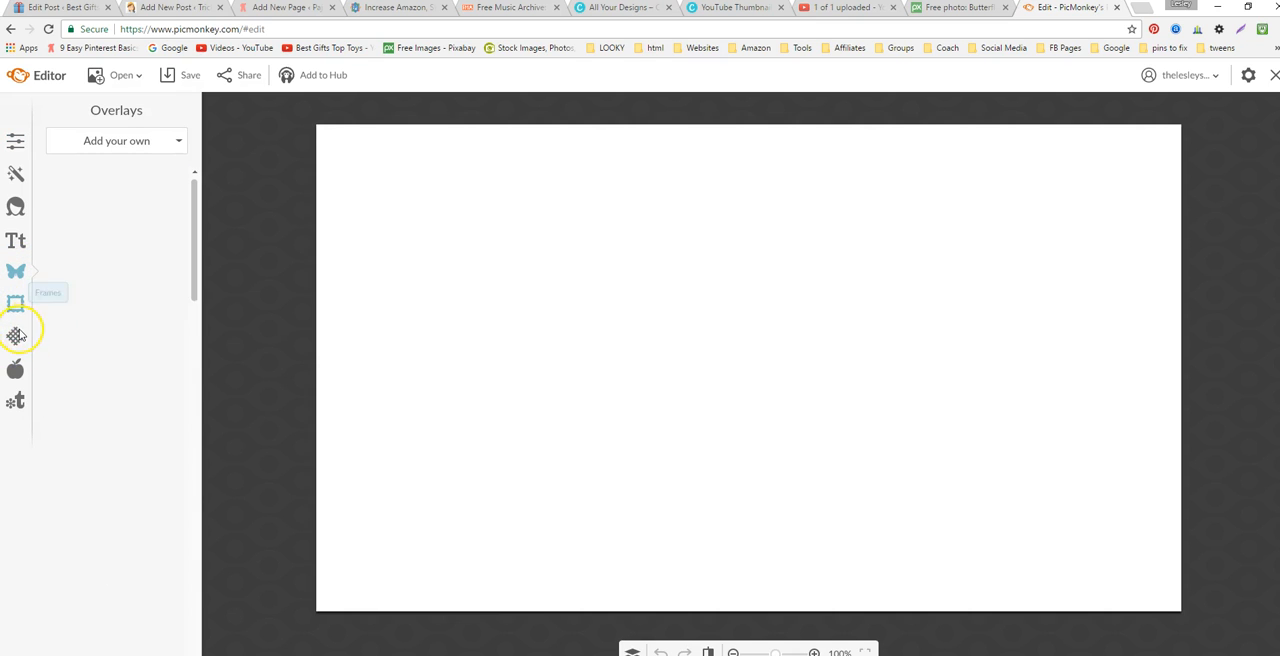
# Step: Add the butterfly photo as your own texture with Fade at 0% and apply it to the canvas
pyautogui.click(16, 334)
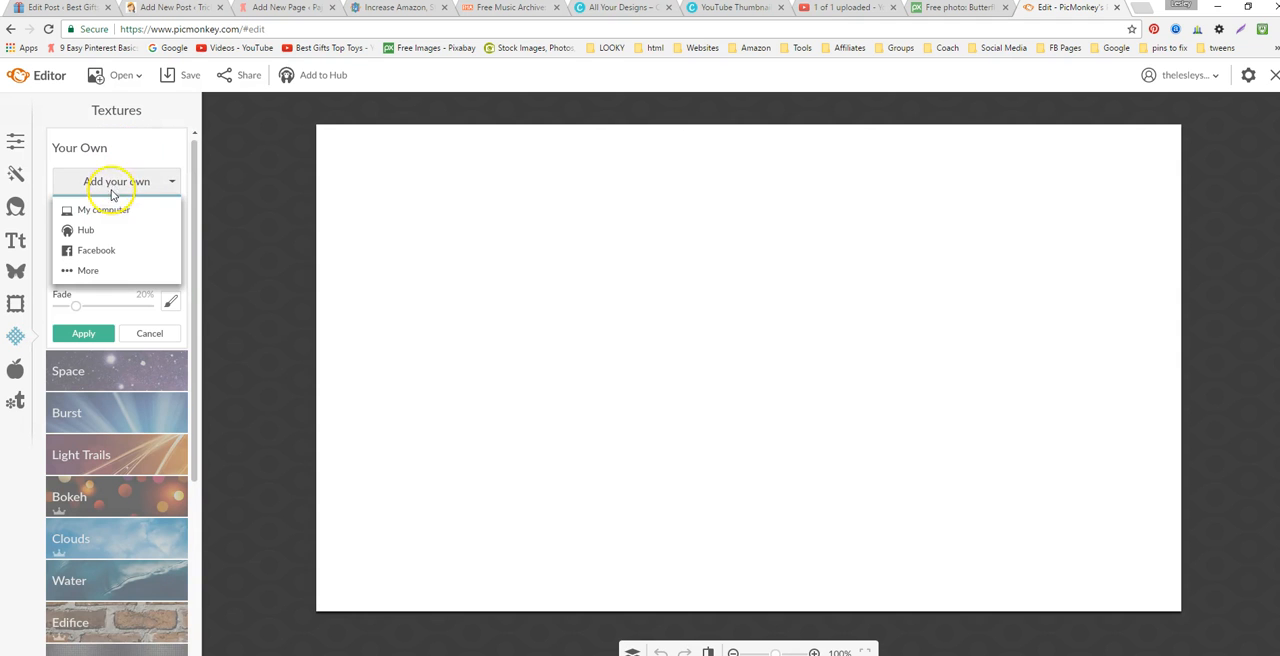
pyautogui.click(104, 210)
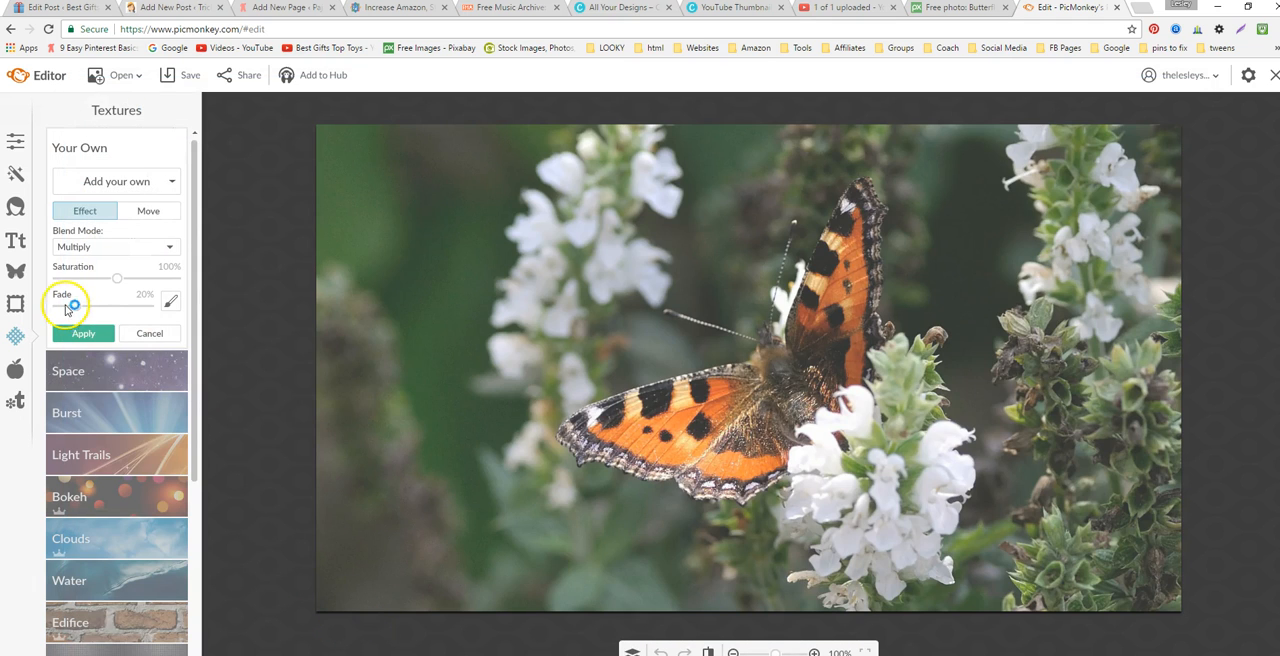
pyautogui.moveTo(104, 304); pyautogui.dragTo(58, 304)
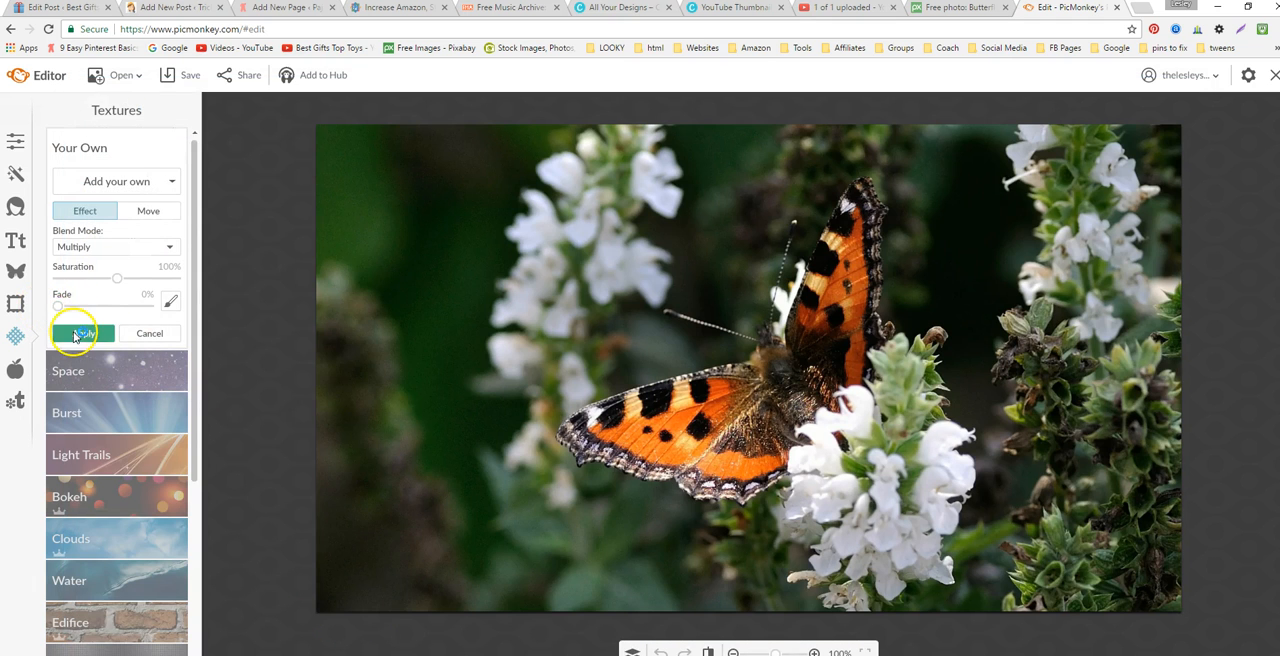
pyautogui.click(82, 332)
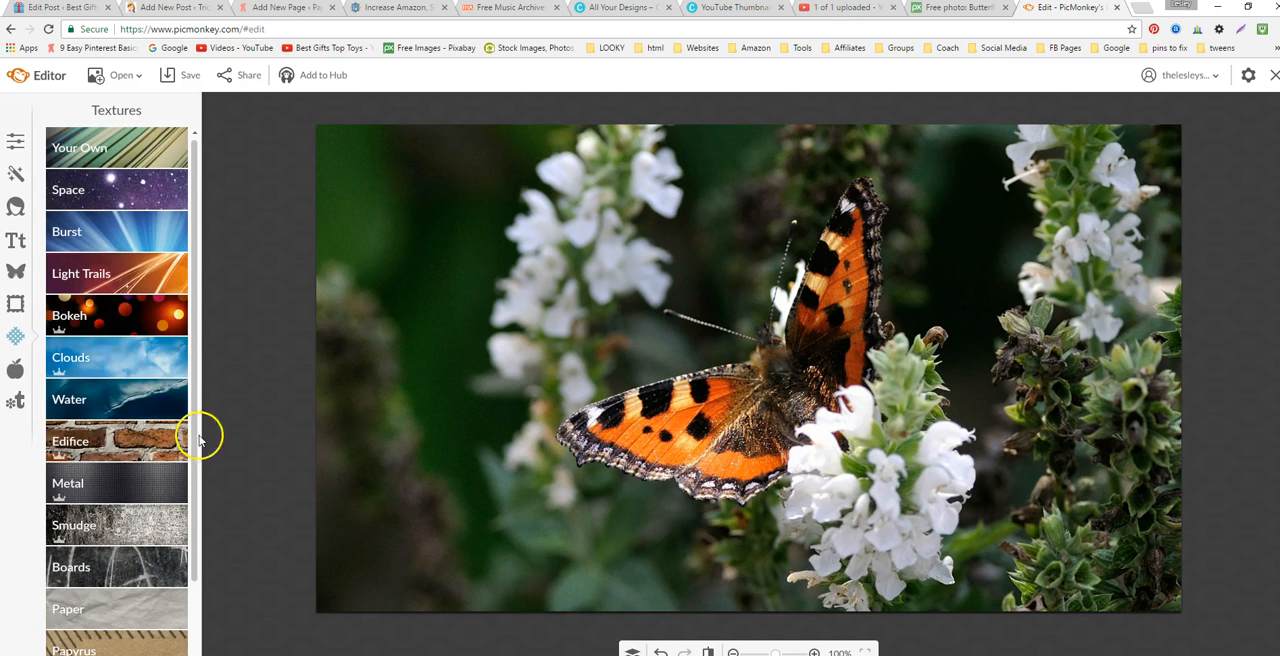
pyautogui.moveTo(780, 324)
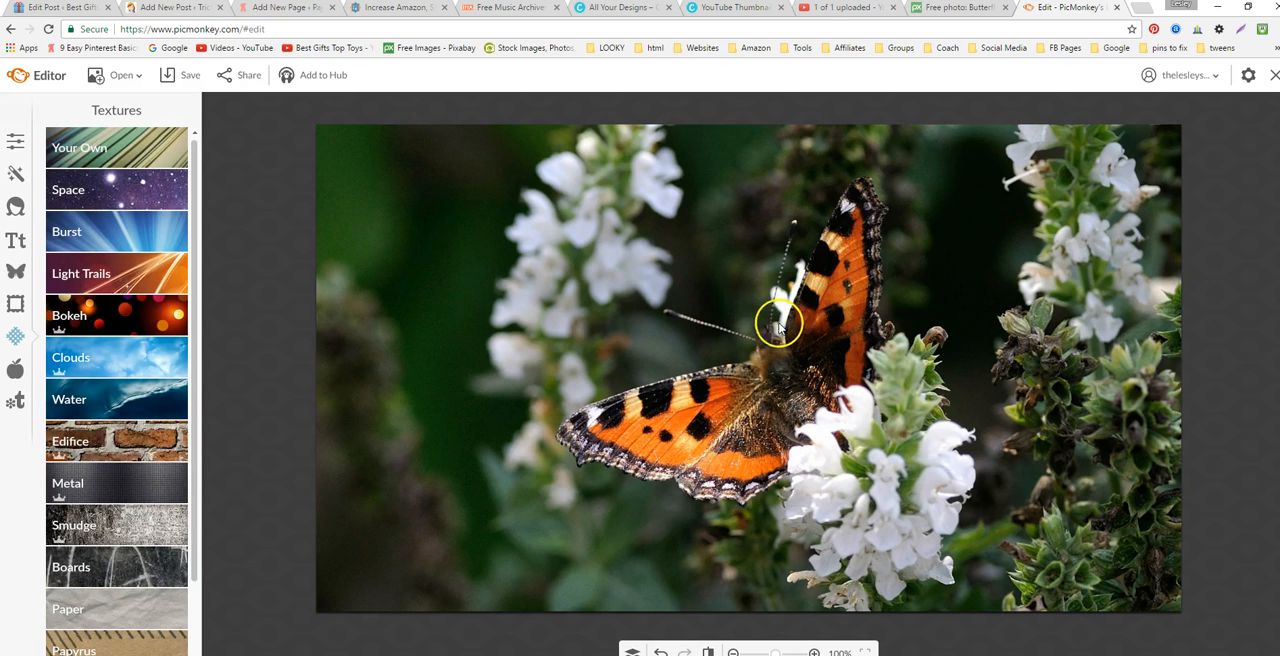
pyautogui.click(116, 74)
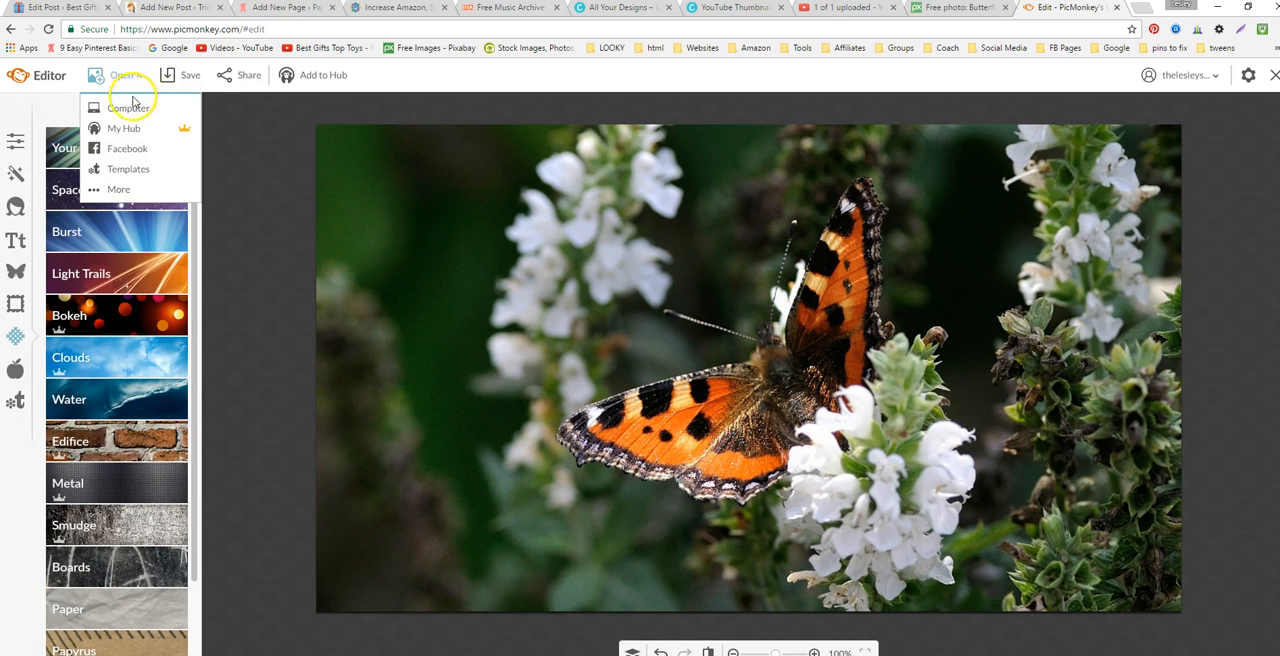
# Step: Choose Edit a photo on the PicMonkey home page to load the photo editor
pyautogui.click(128, 108)
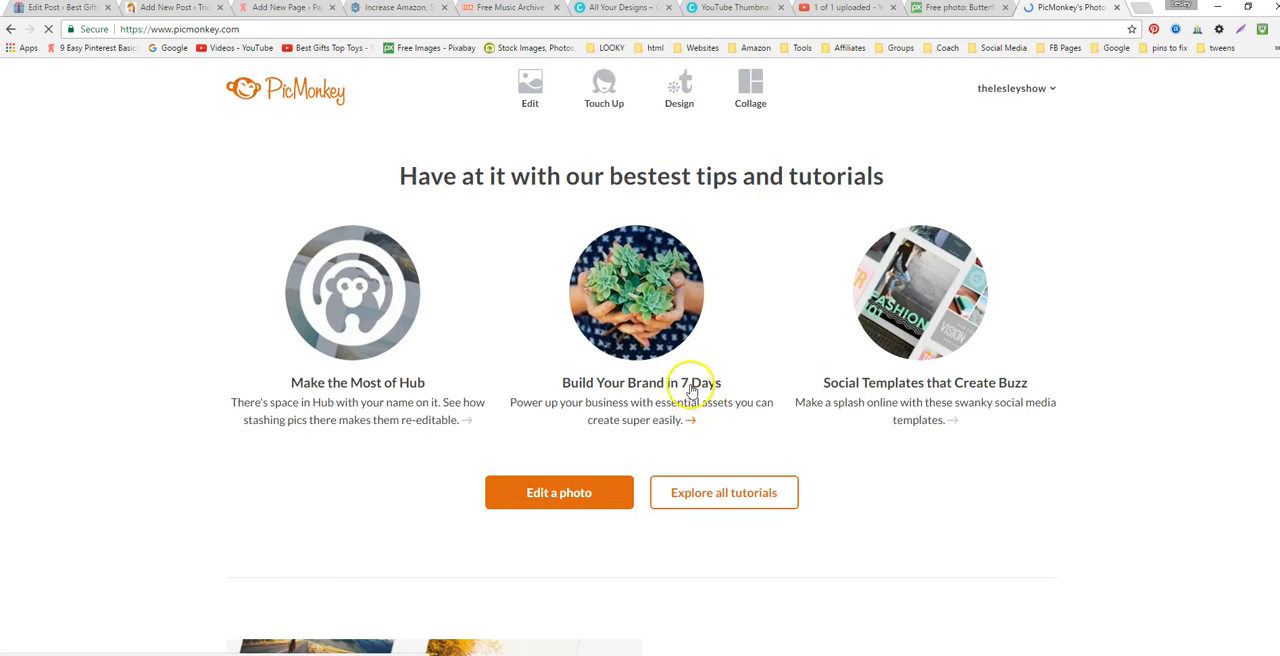
pyautogui.click(530, 88)
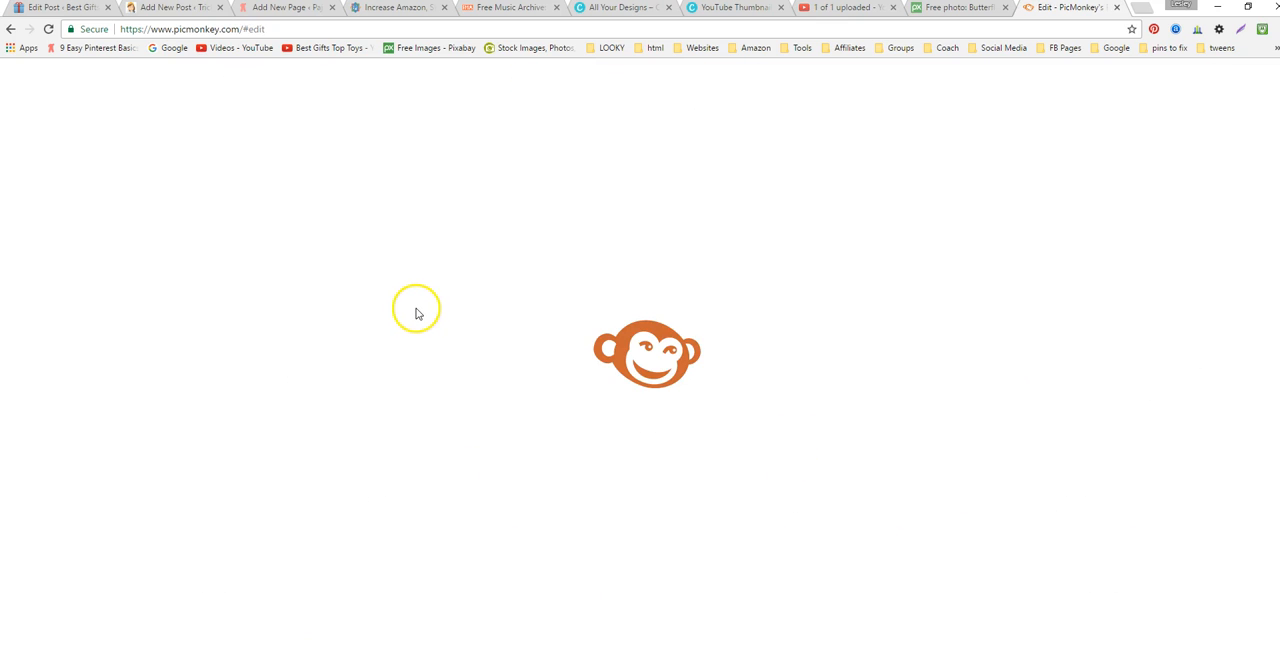
pyautogui.moveTo(328, 328)
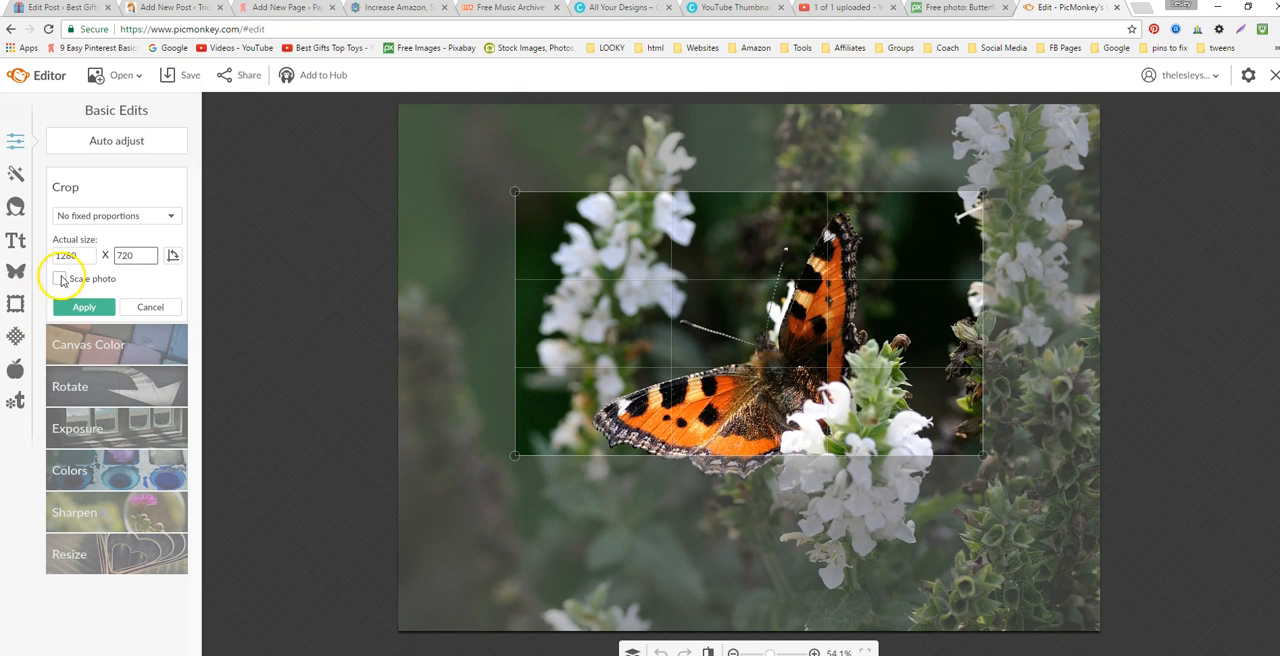
# Step: Crop the butterfly photo to 1280 × 720 with Scale photo ticked, then return to Canva
pyautogui.click(60, 278)
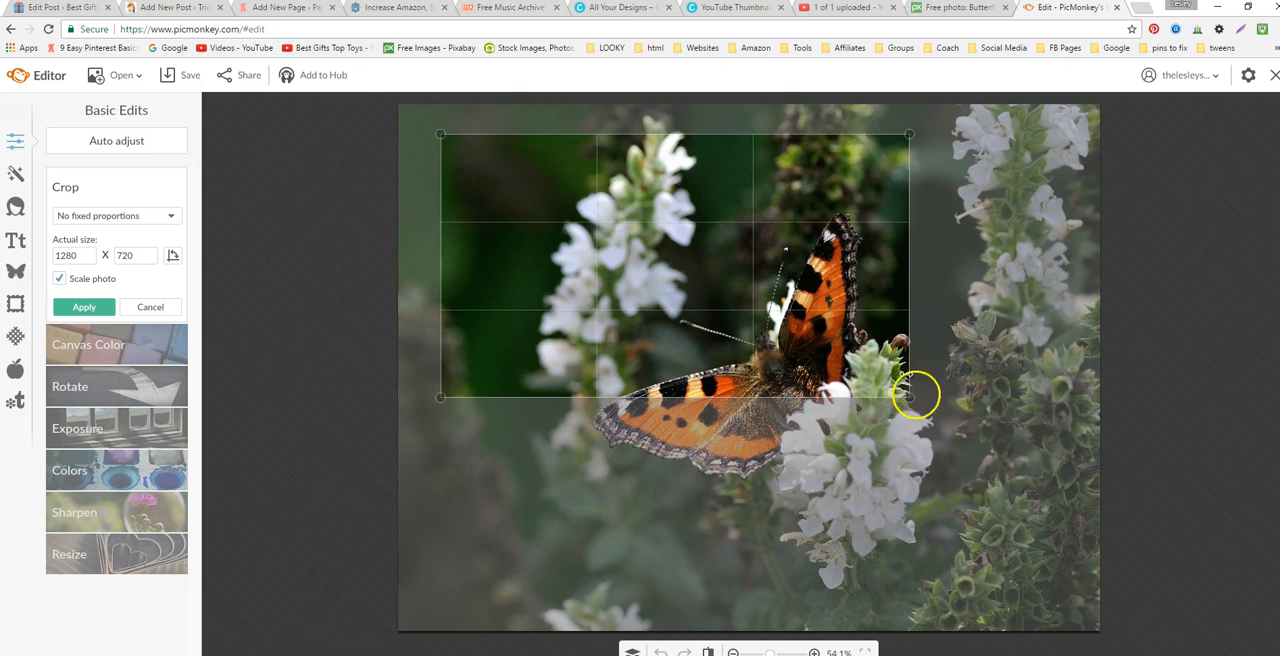
pyautogui.moveTo(916, 396); pyautogui.dragTo(904, 370)
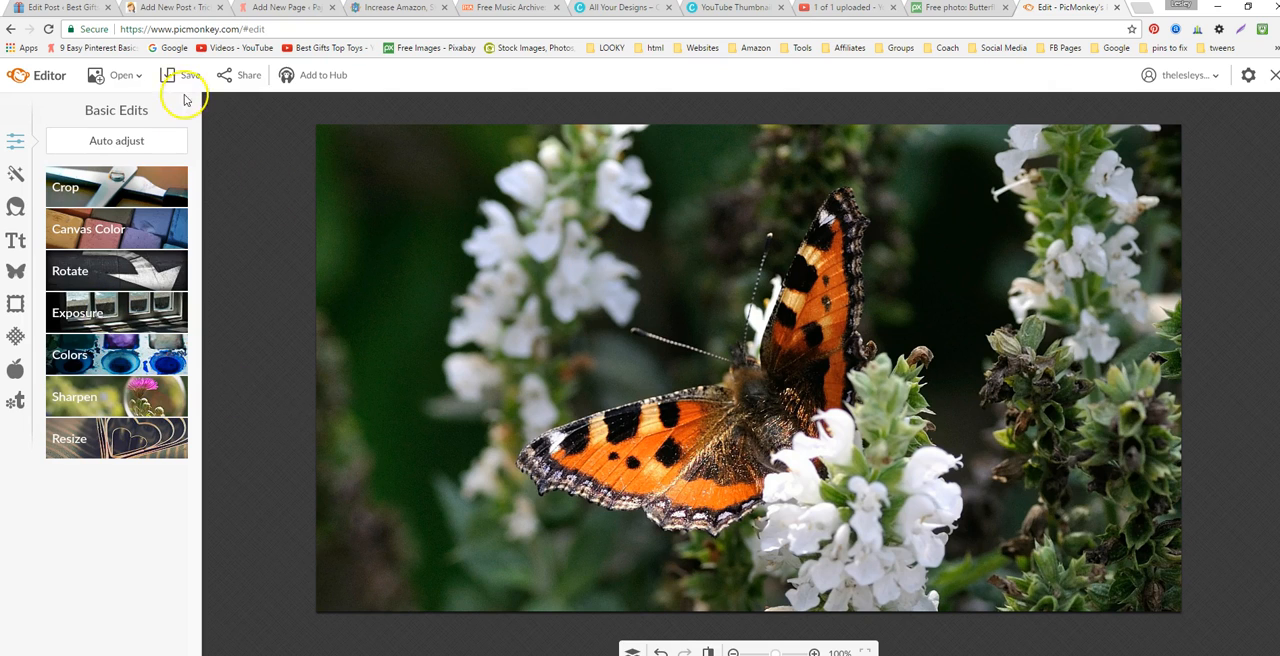
pyautogui.moveTo(856, 202)
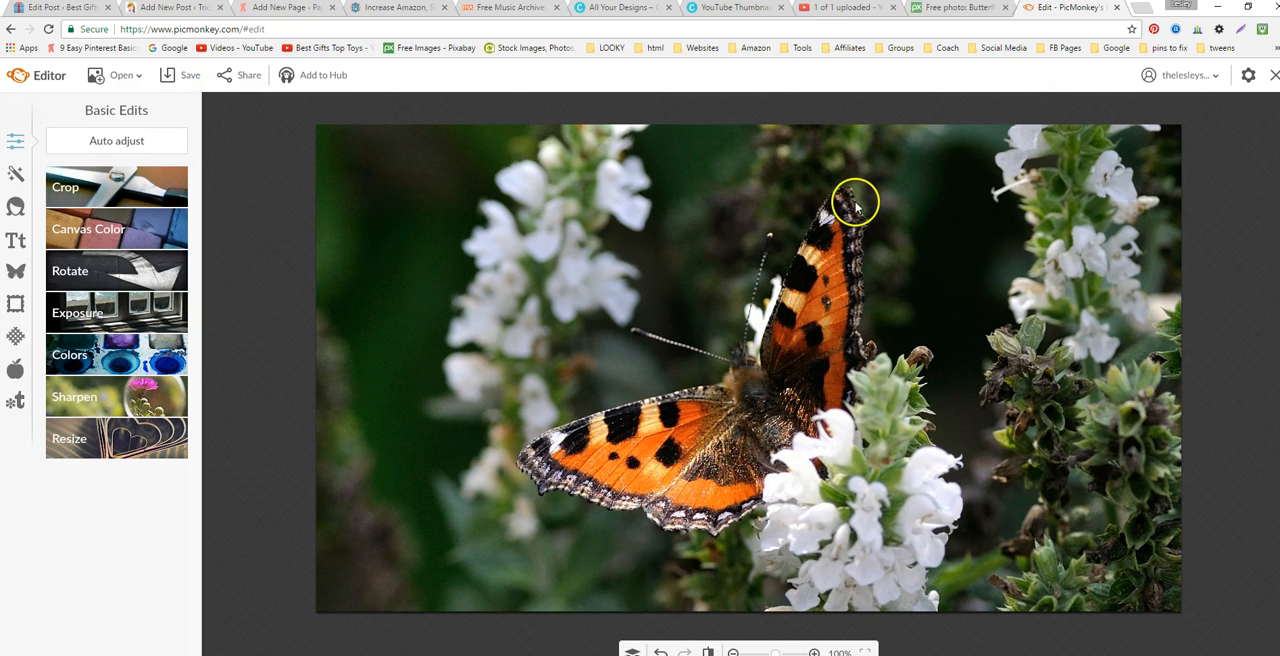
pyautogui.click(730, 8)
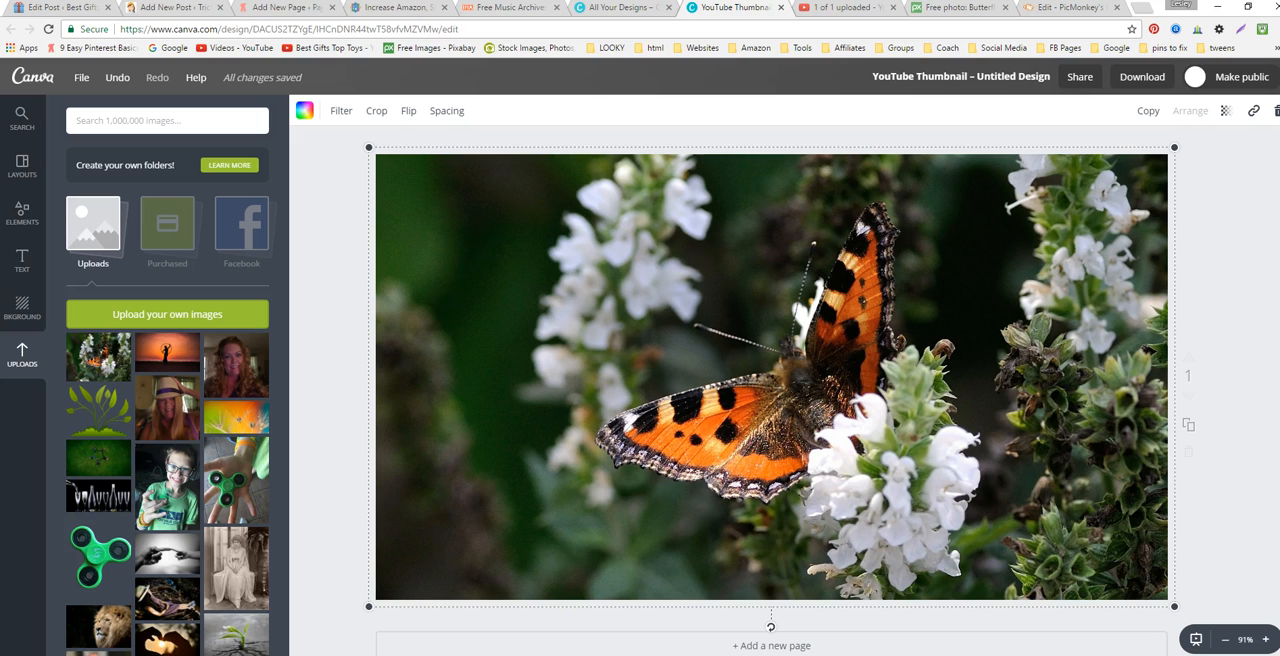
pyautogui.moveTo(968, 78)
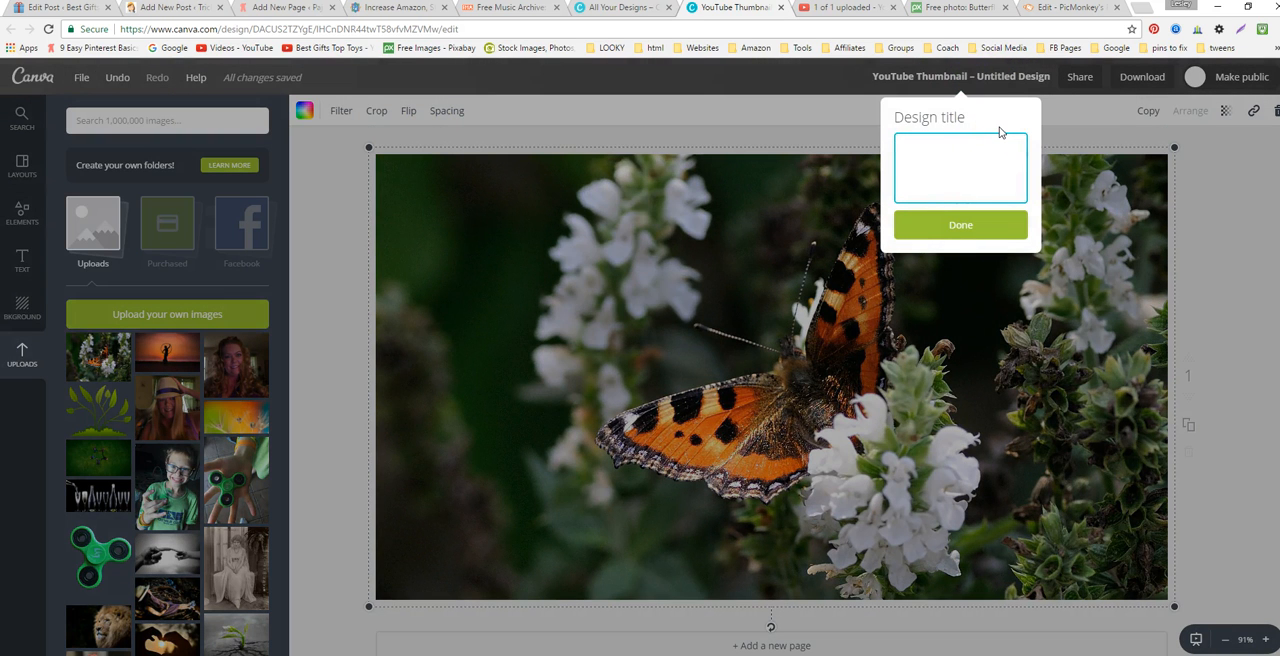
# Step: Title the design 61 and choose PNG as the download file type
pyautogui.write('61')
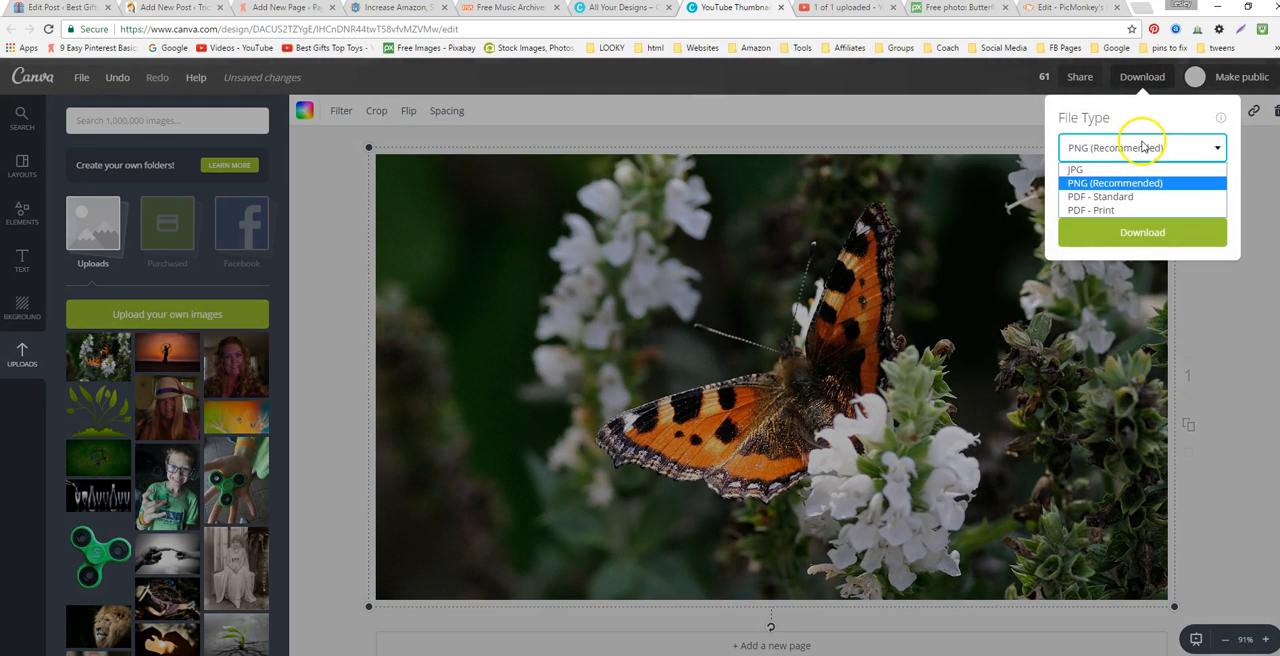
pyautogui.click(1142, 232)
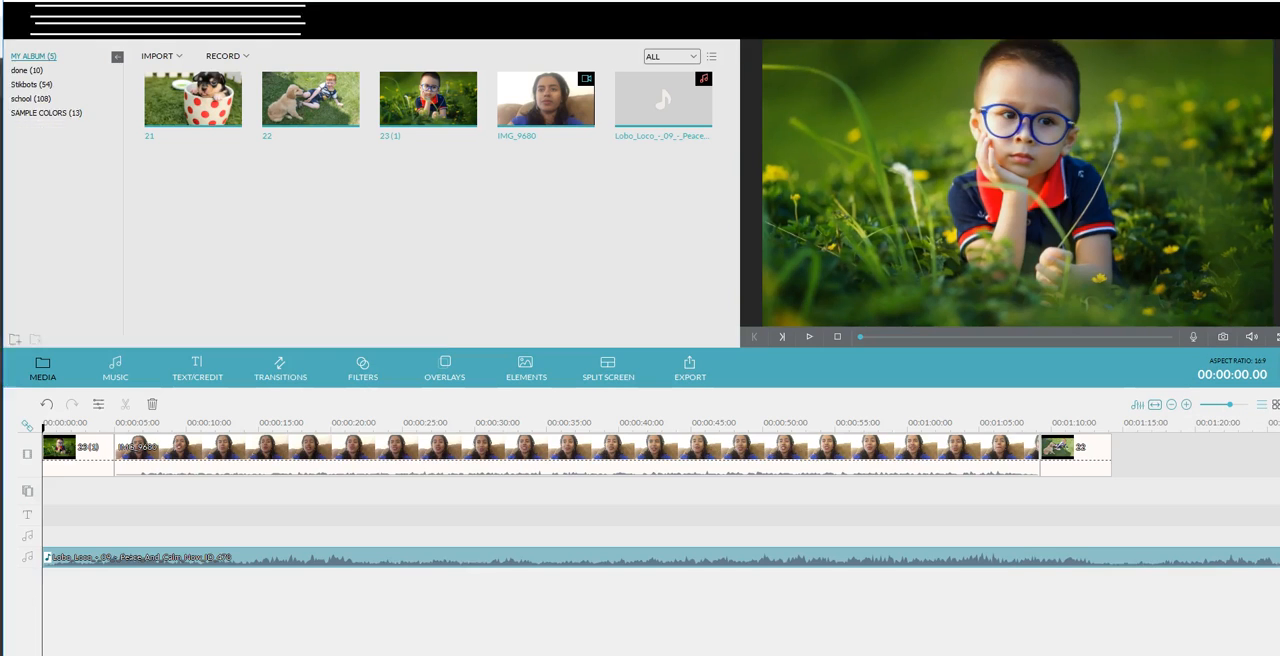
# Step: Import the downloaded butterfly image 61 into Filmora's media library and dismiss Canva's download popup
pyautogui.click(158, 56)
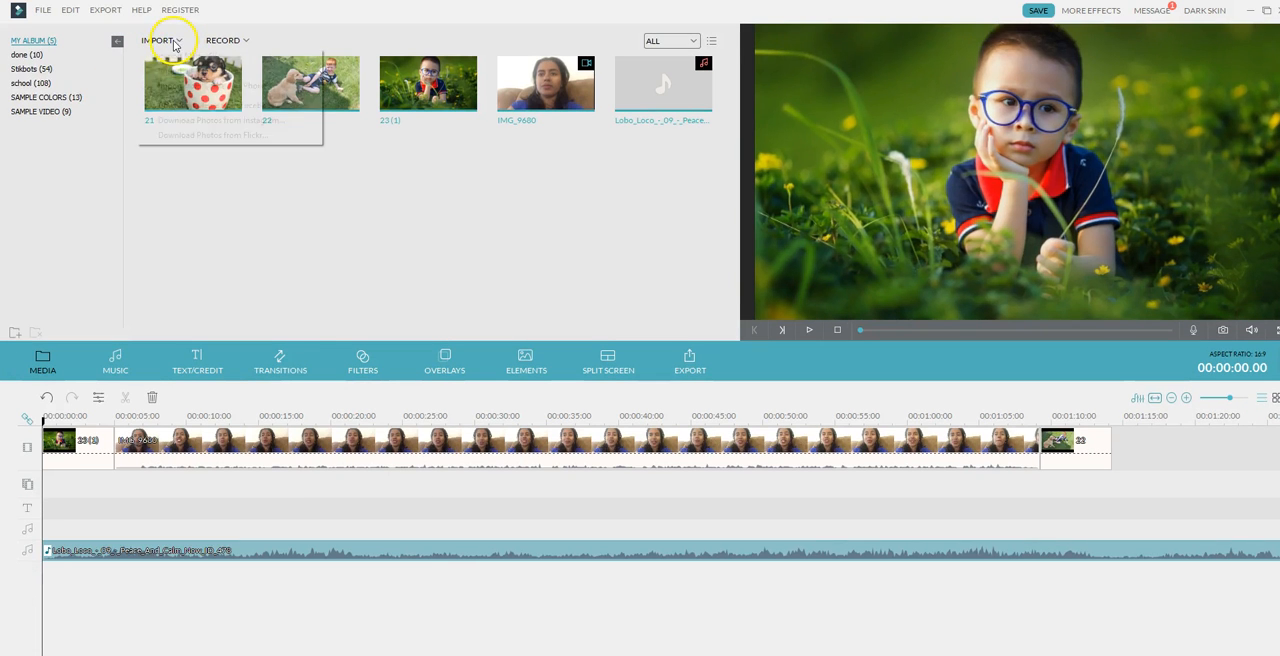
pyautogui.click(160, 40)
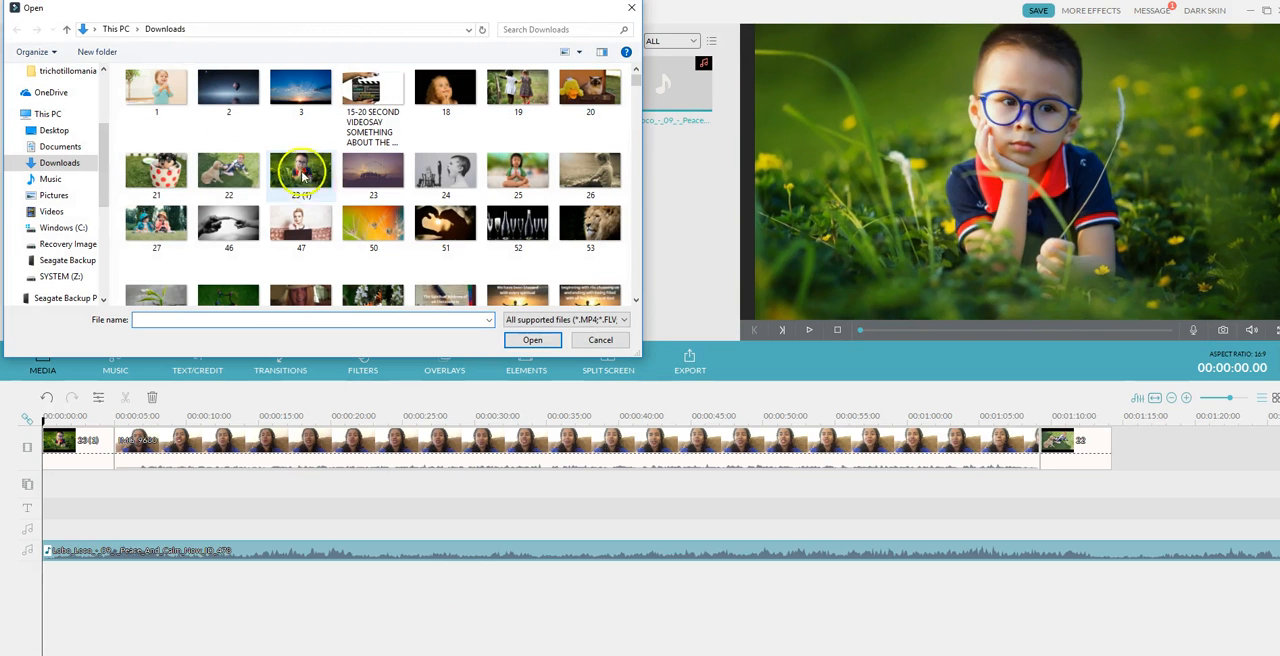
pyautogui.scroll(-3)
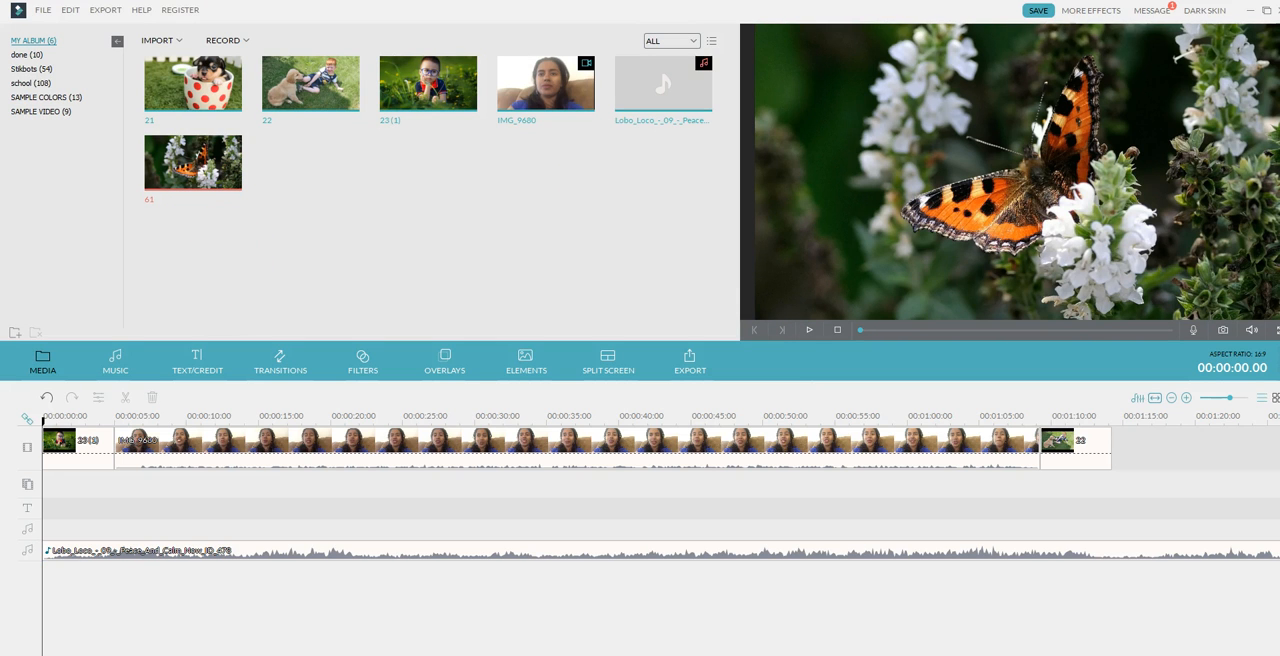
pyautogui.moveTo(750, 196)
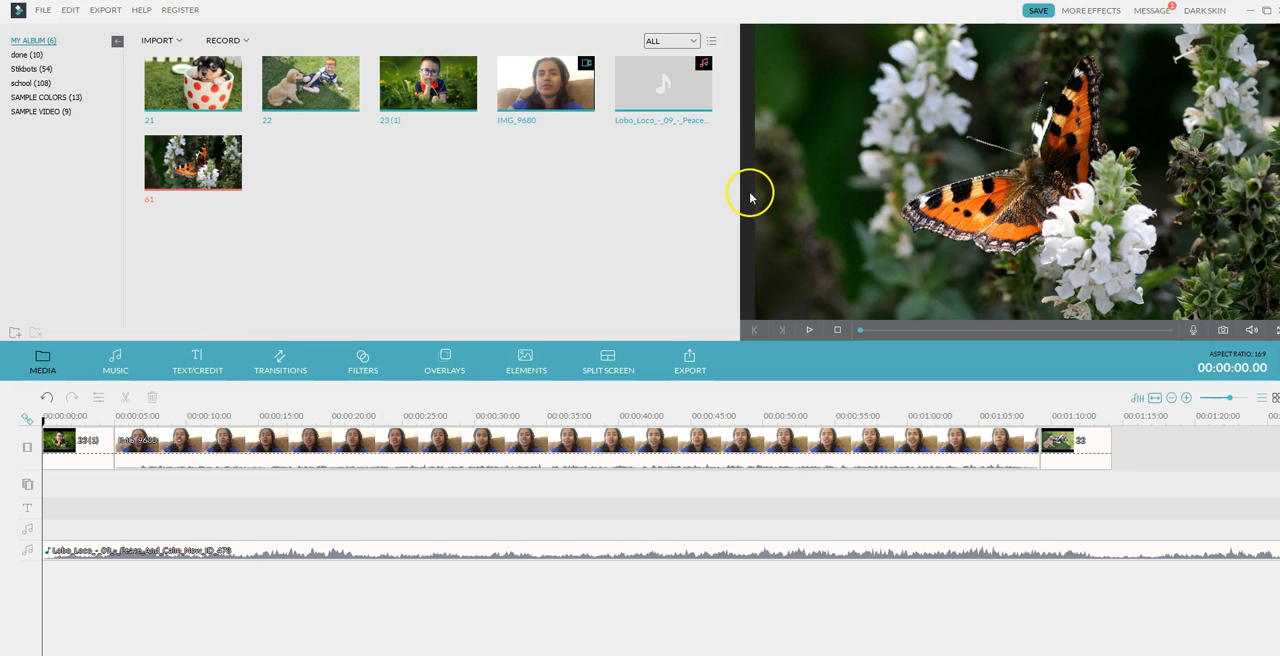
pyautogui.moveTo(582, 274)
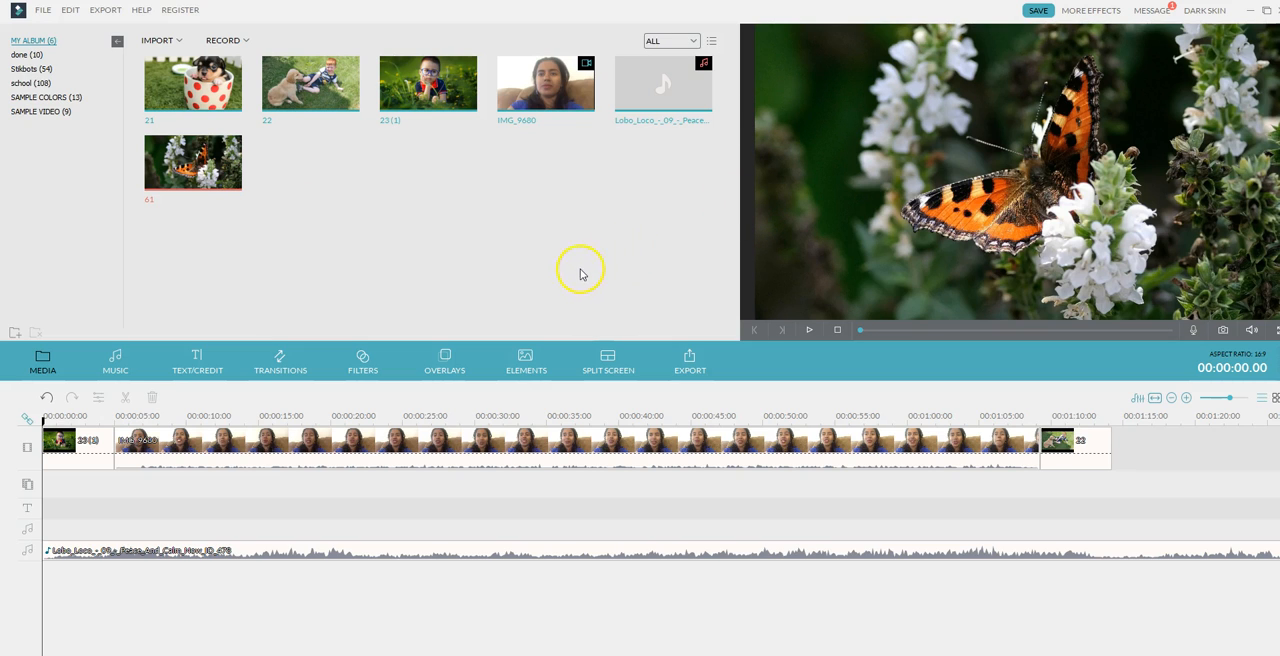
pyautogui.moveTo(408, 360)
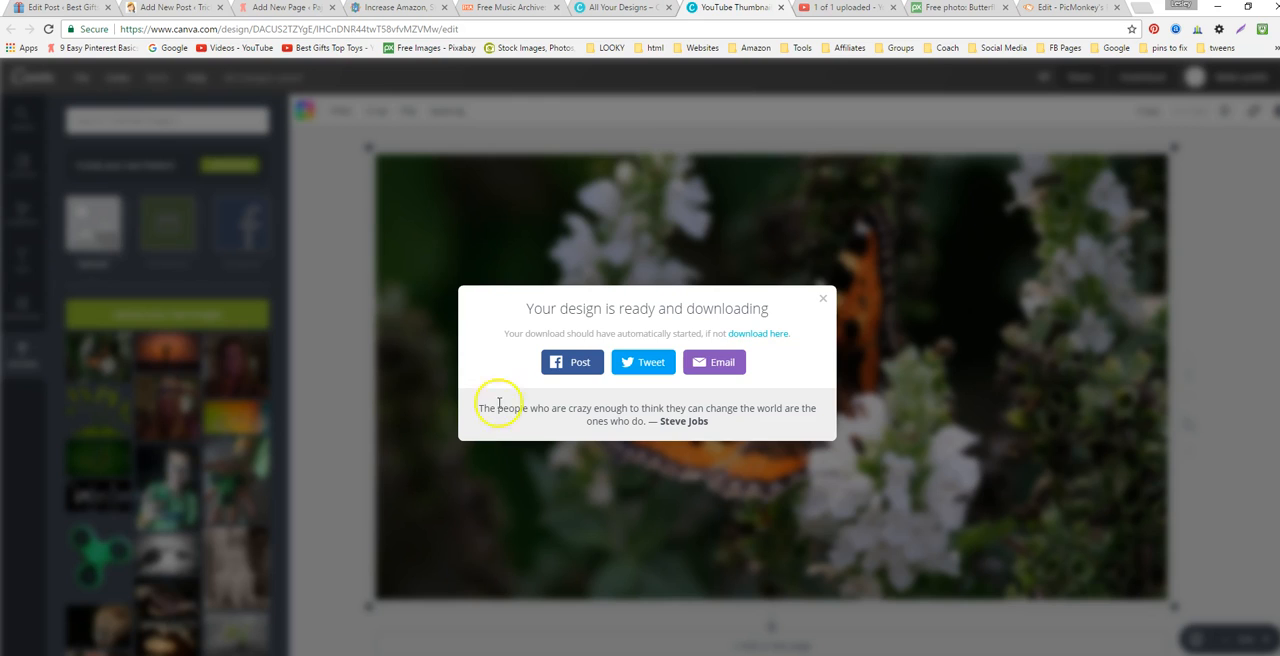
pyautogui.click(824, 298)
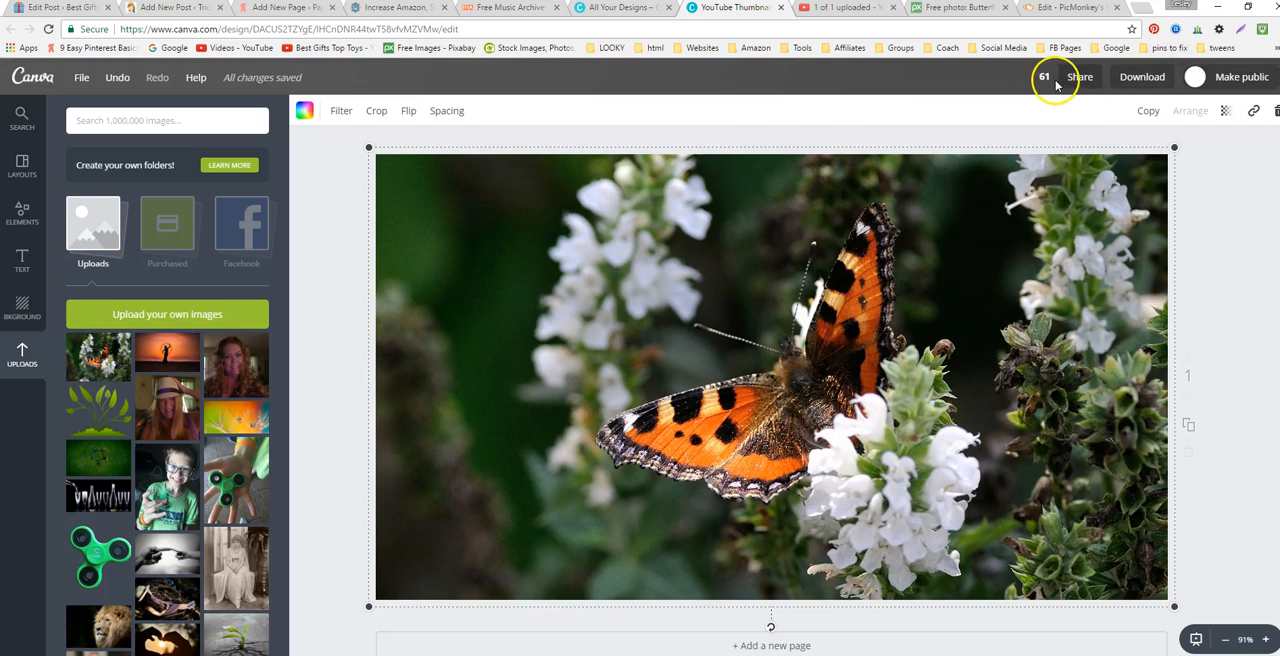
pyautogui.click(1070, 8)
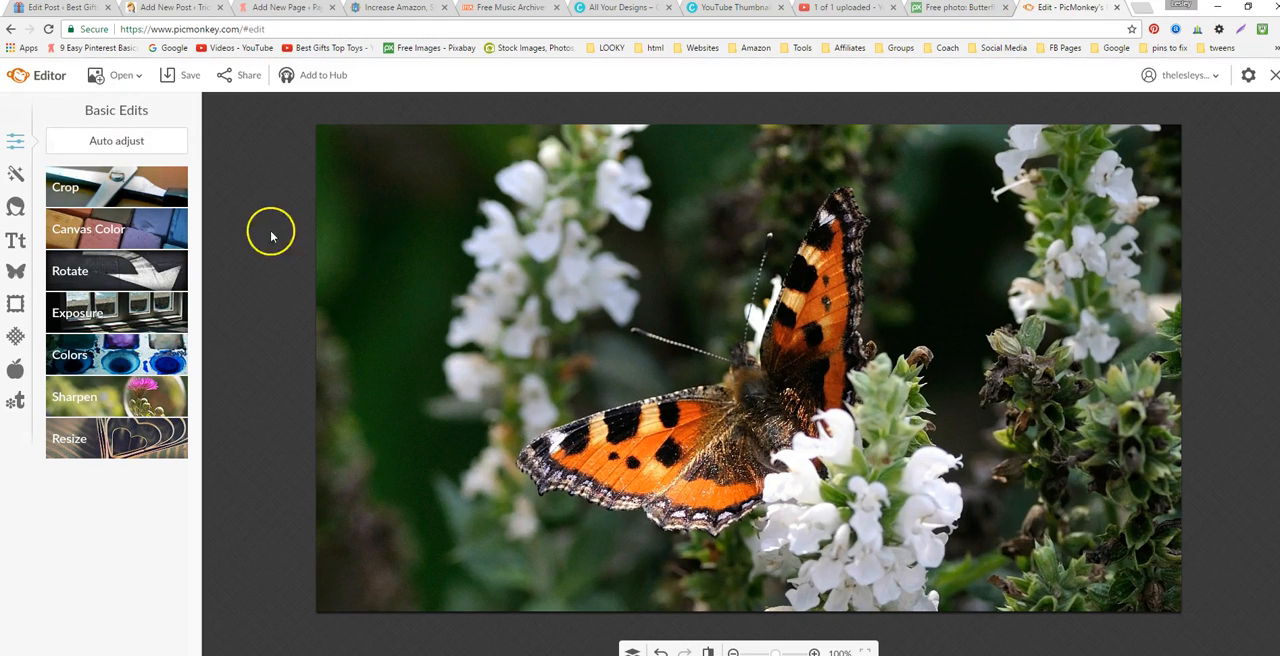
pyautogui.click(190, 76)
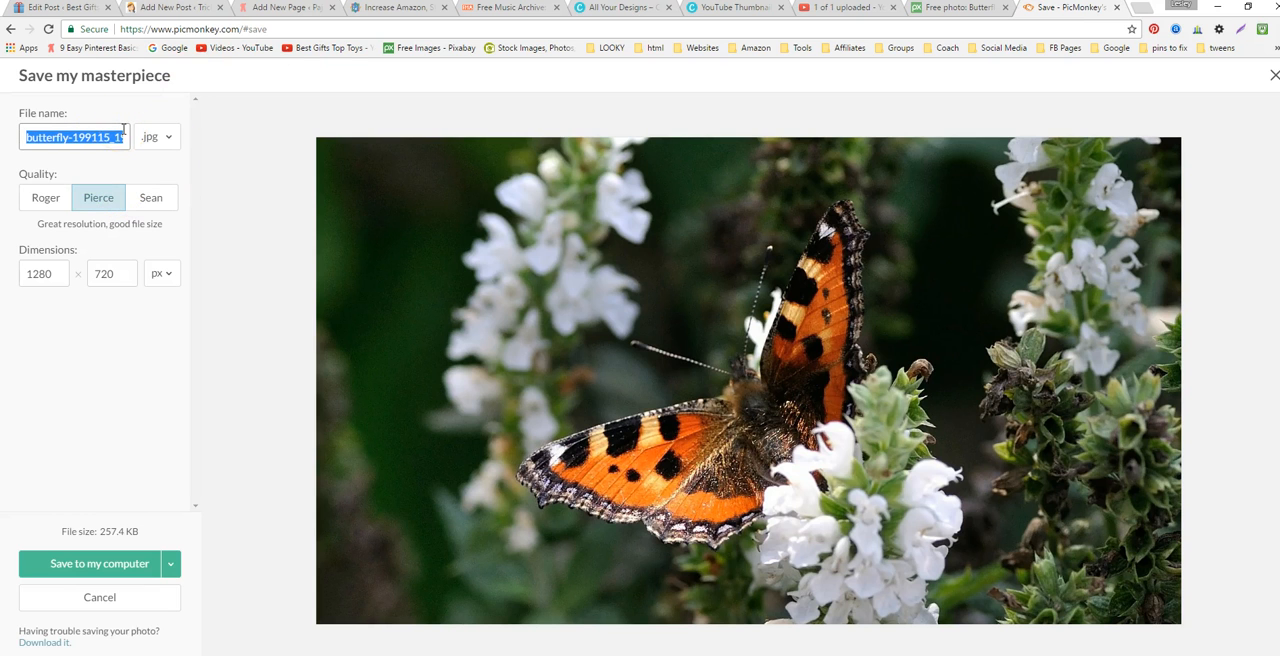
pyautogui.write('61')
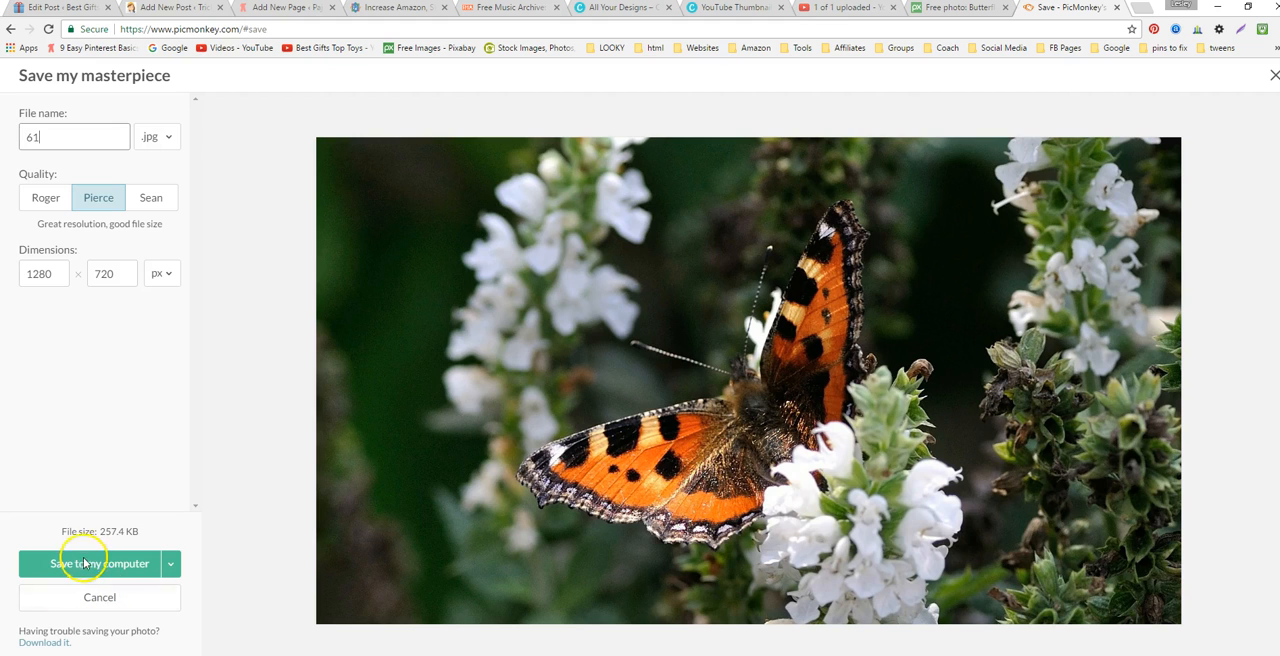
pyautogui.moveTo(100, 596)
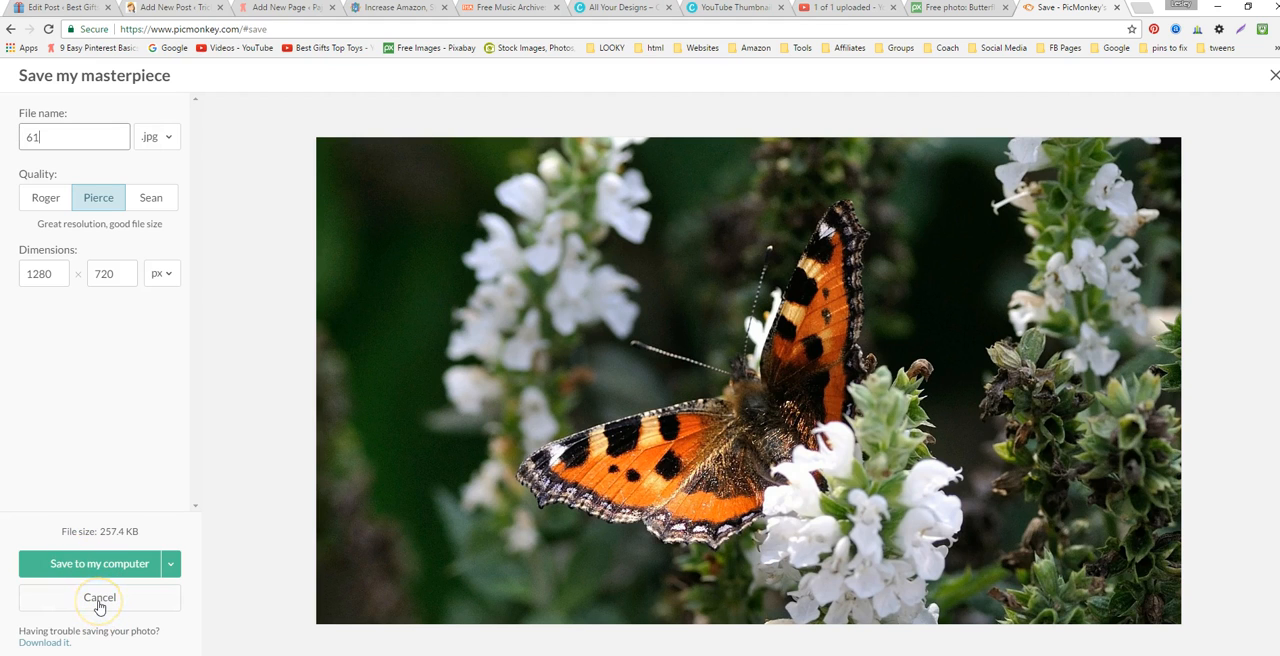
pyautogui.click(100, 596)
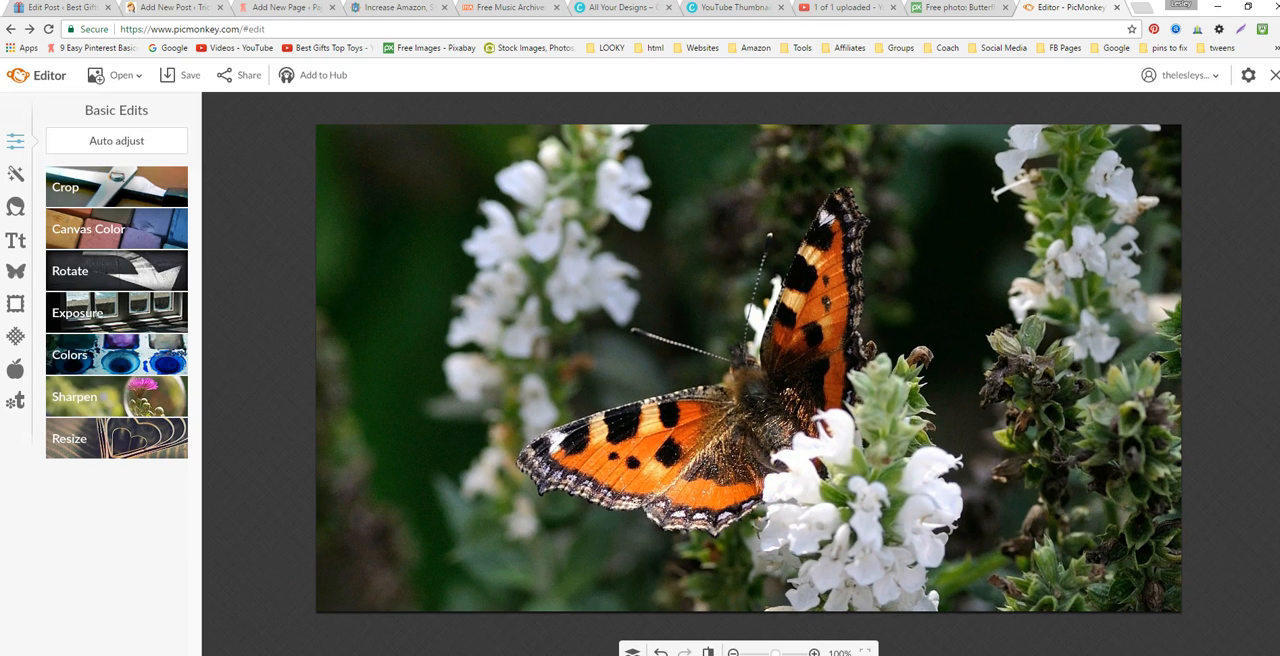